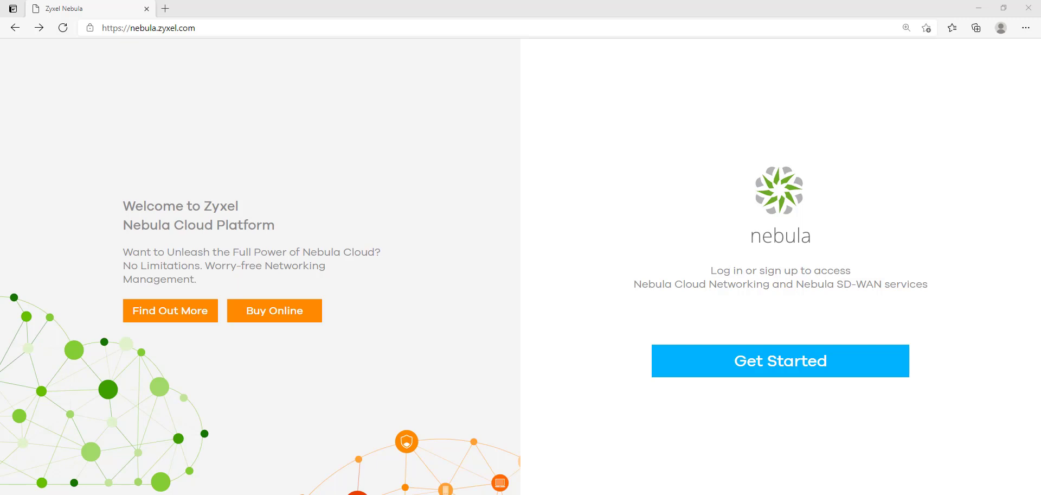
- Start from the Nebula welcome page and reach the myZyxel account sign-in page
left_click(781, 360)
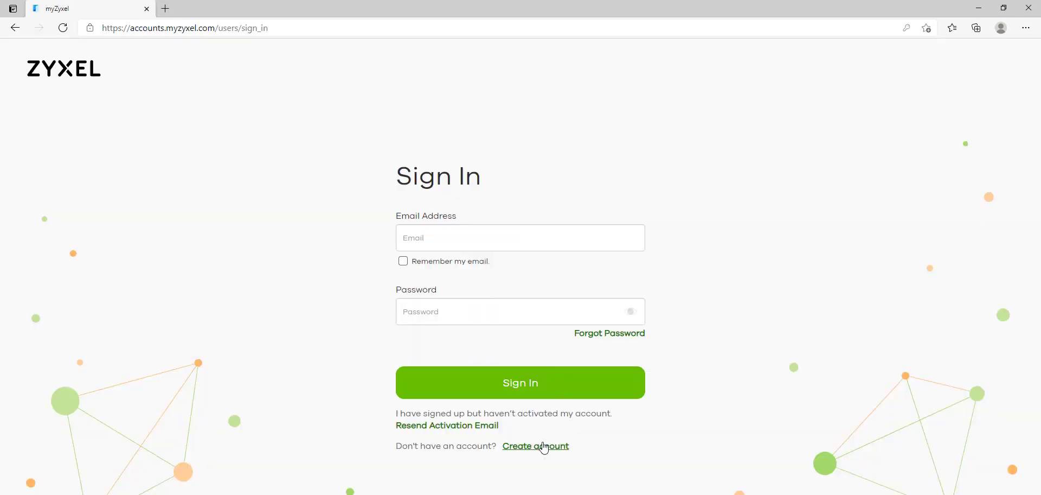
mouse_move(678, 280)
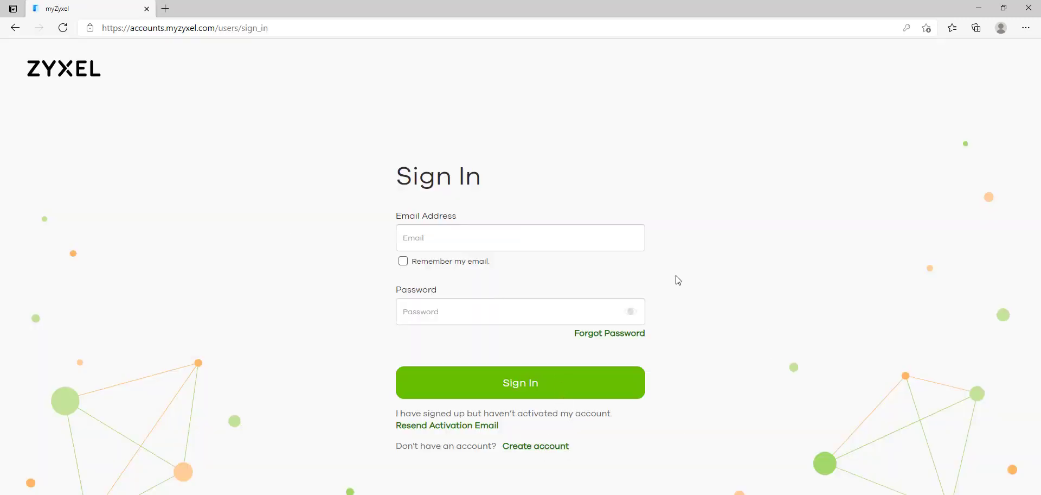
mouse_move(677, 348)
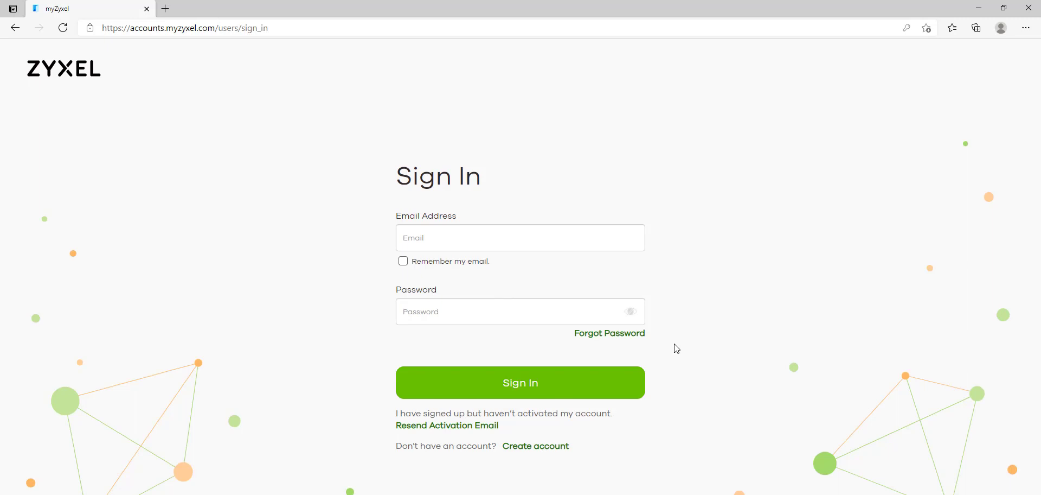
mouse_move(558, 446)
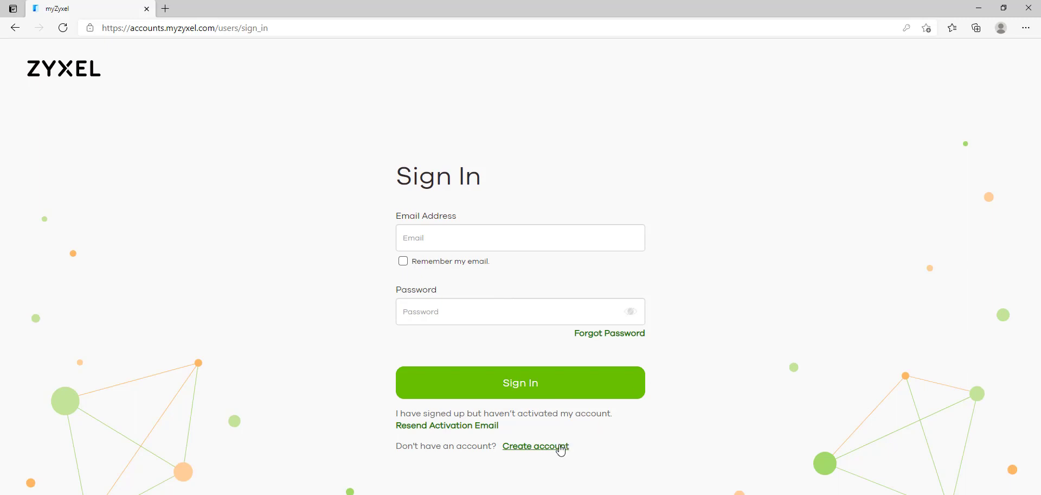
mouse_move(300, 270)
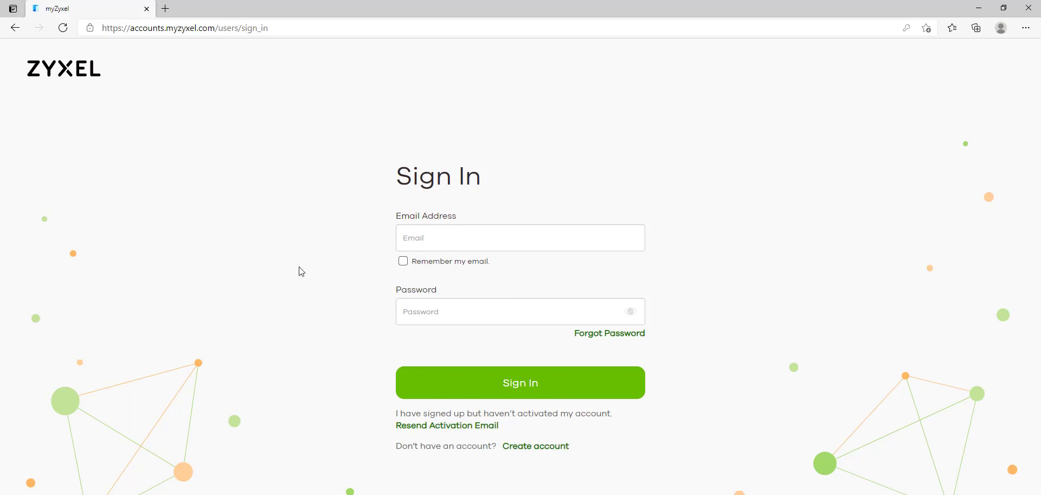
mouse_move(376, 235)
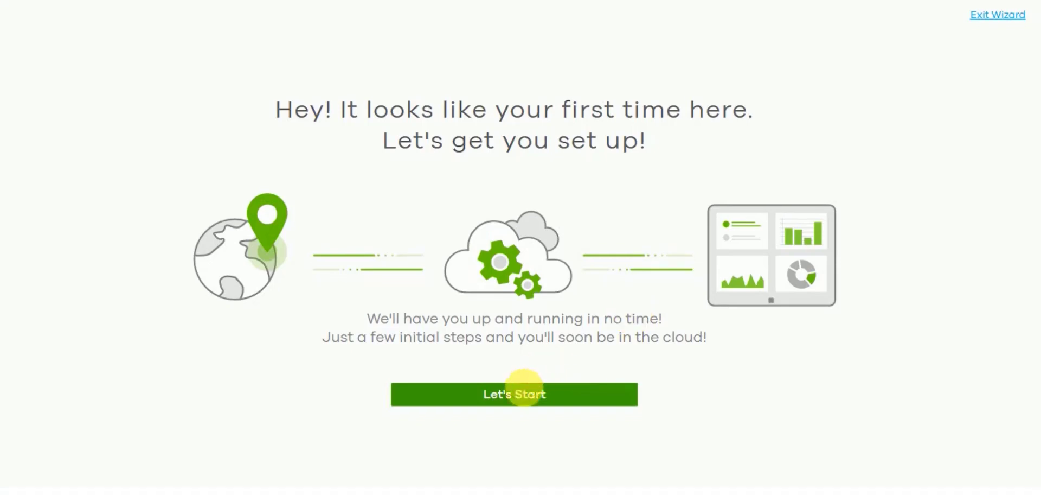
- Begin the wizard and enter organization 'Nebula' and site 'Site01', keeping Taiwan and Asia - Taipei
left_click(514, 394)
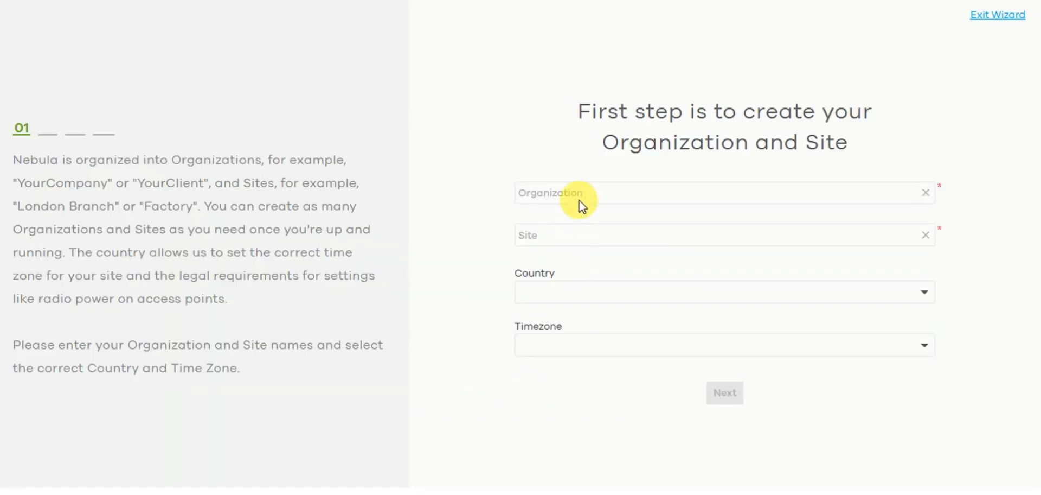
type("N")
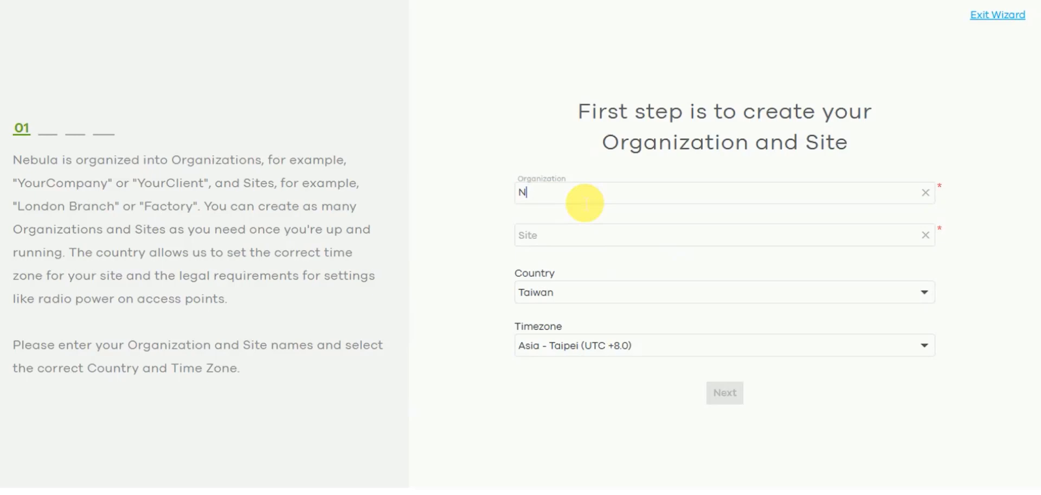
type("ebula")
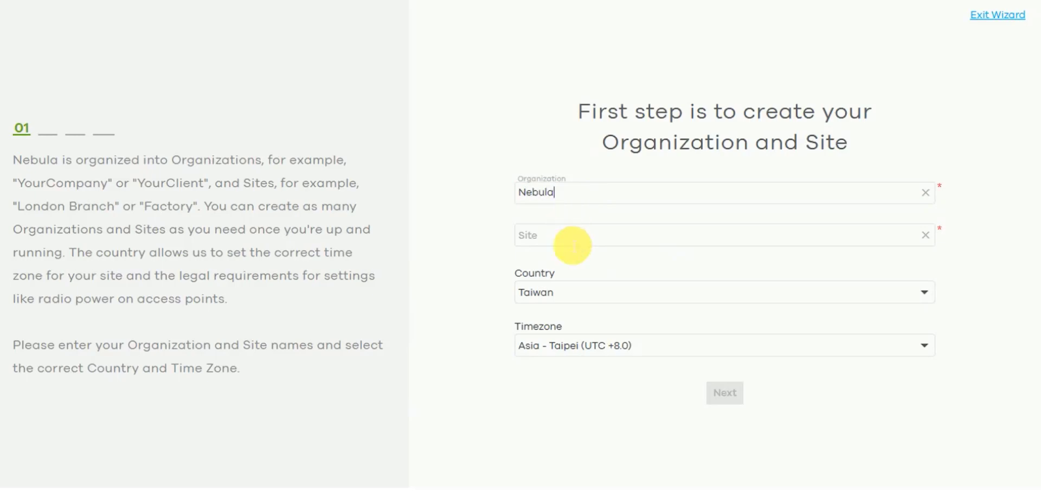
type("Site0")
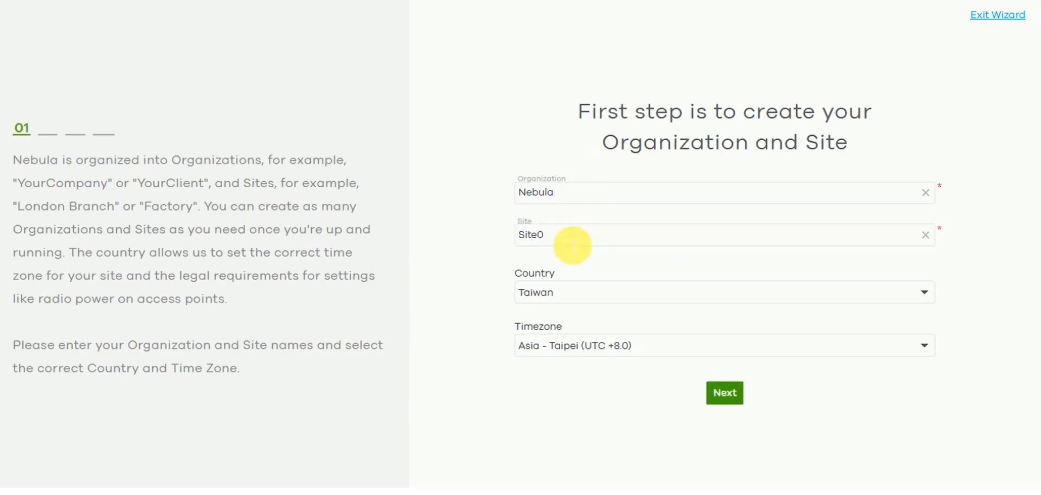
type("1")
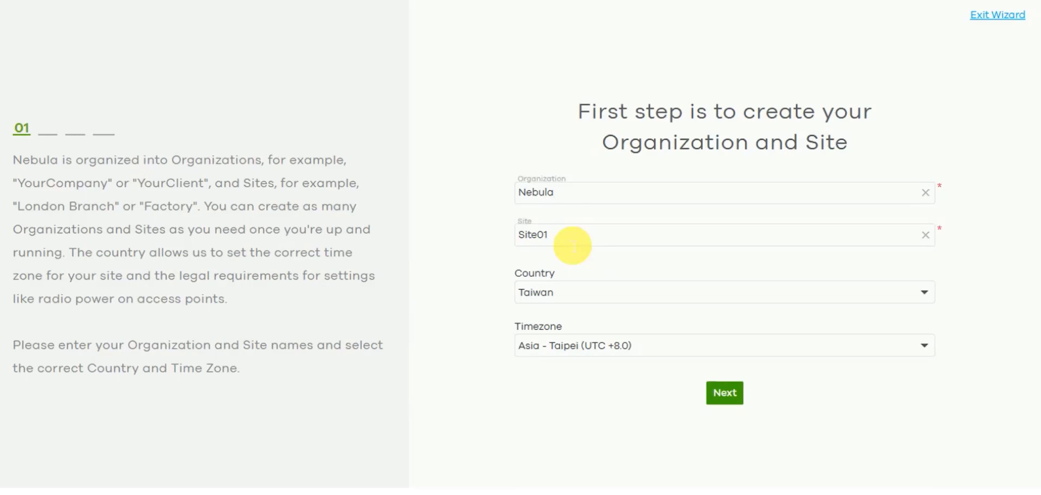
mouse_move(730, 406)
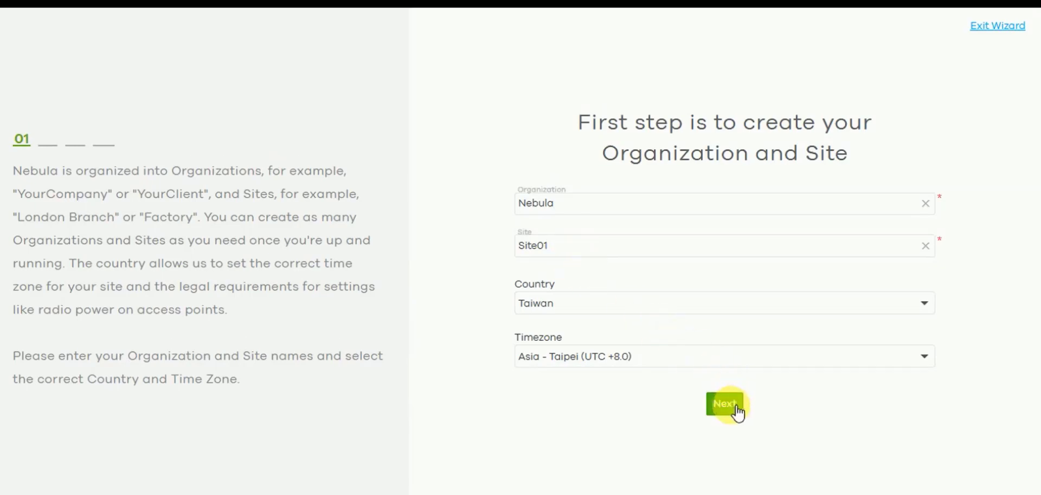
- Continue and add device with MAC BC:CF:4F:C9:9F:5B and serial S202L24180100
left_click(726, 404)
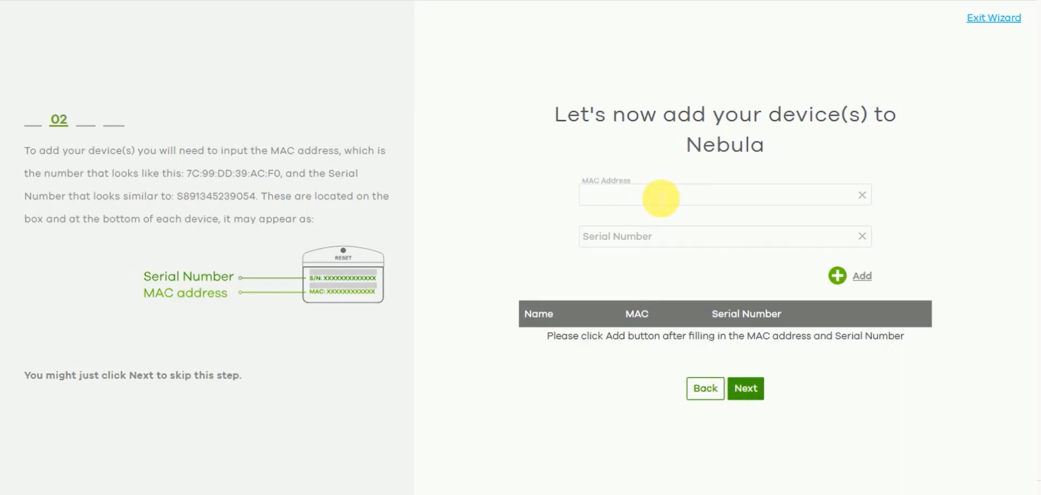
type("BC:CF:4F:C9:9F:5B")
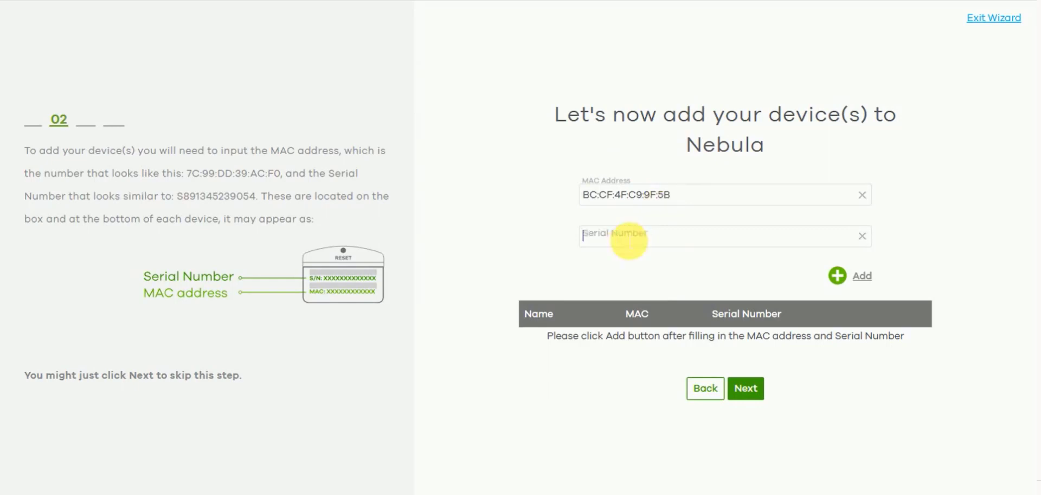
type("S202L24180100")
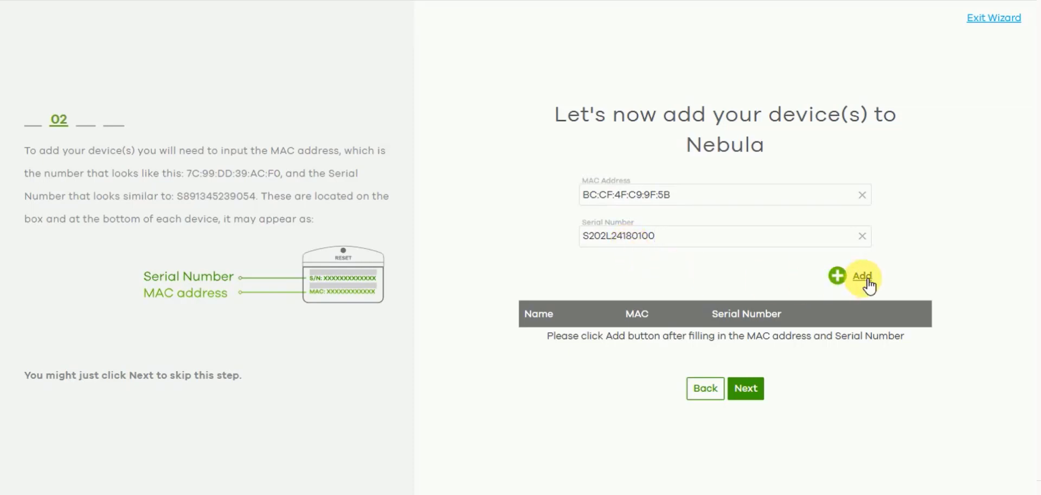
left_click(863, 276)
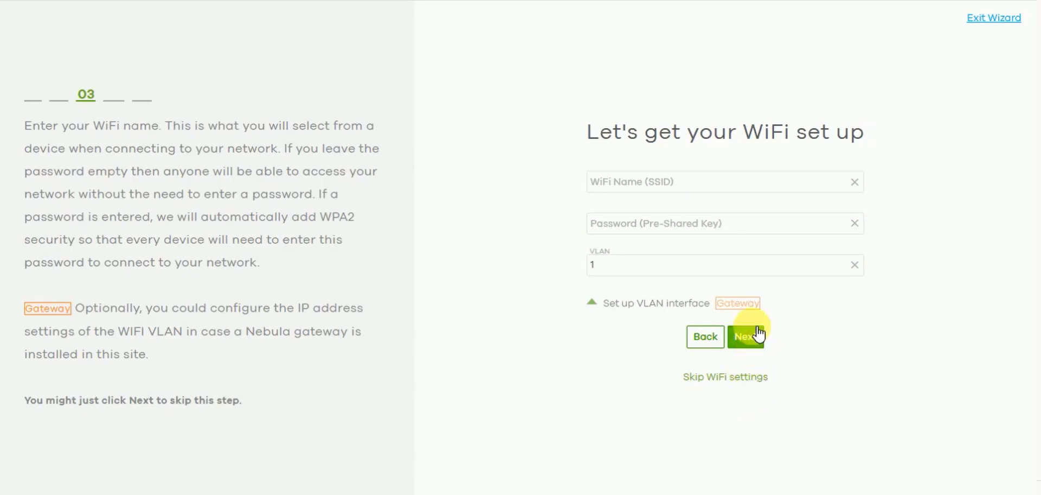
- Skip the WiFi name, choose no captive web portal for guest WiFi, and reach WAN configuration
left_click(746, 336)
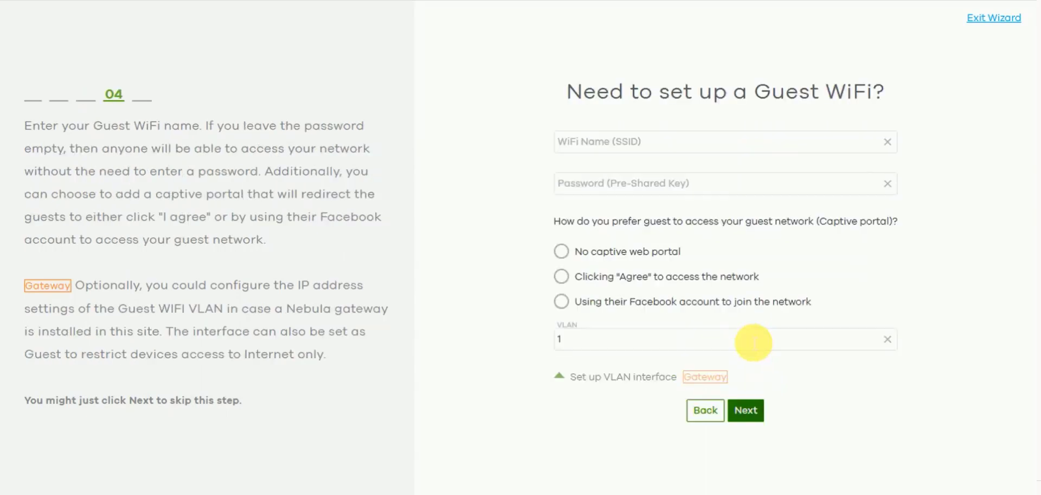
left_click(562, 250)
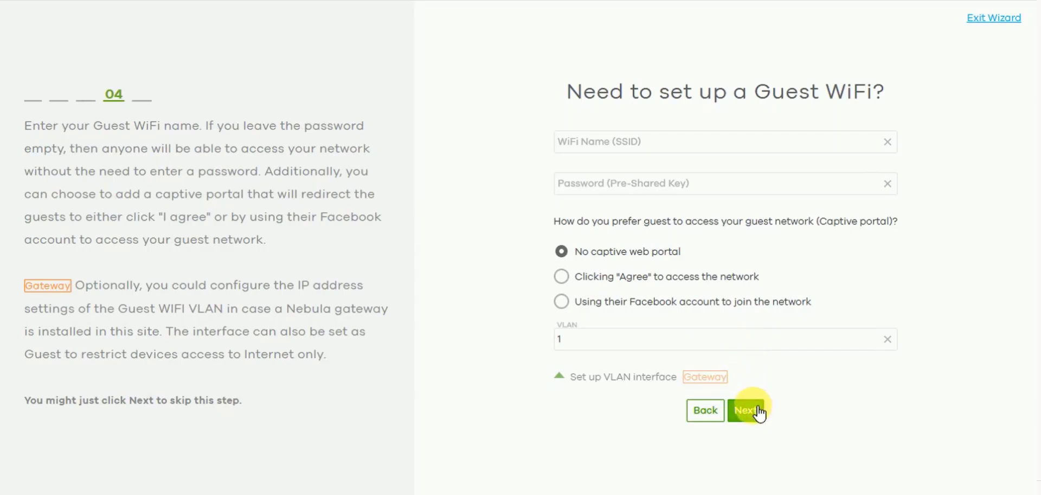
left_click(746, 410)
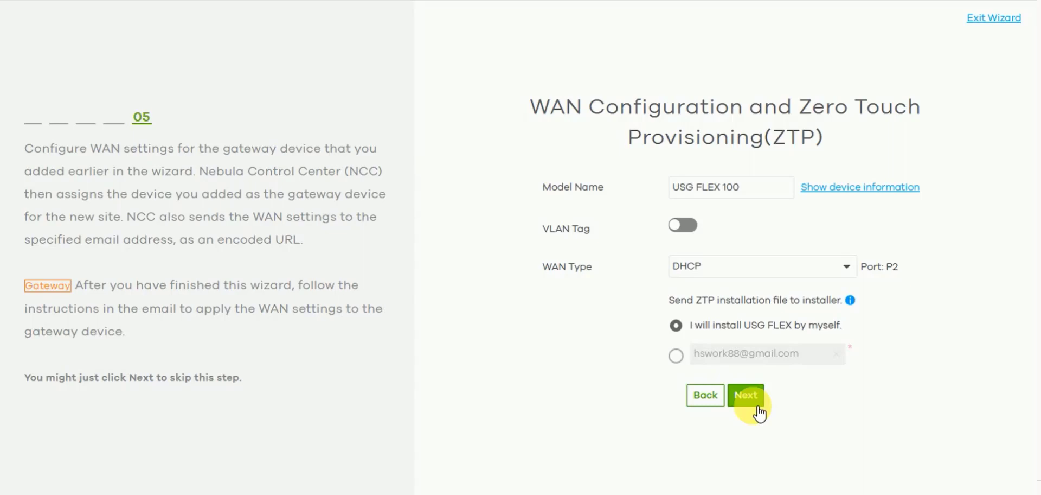
- Try Static and PPPoE WAN types, settle on DHCP for the USG FLEX 100, and submit the ZTP step
left_click(846, 266)
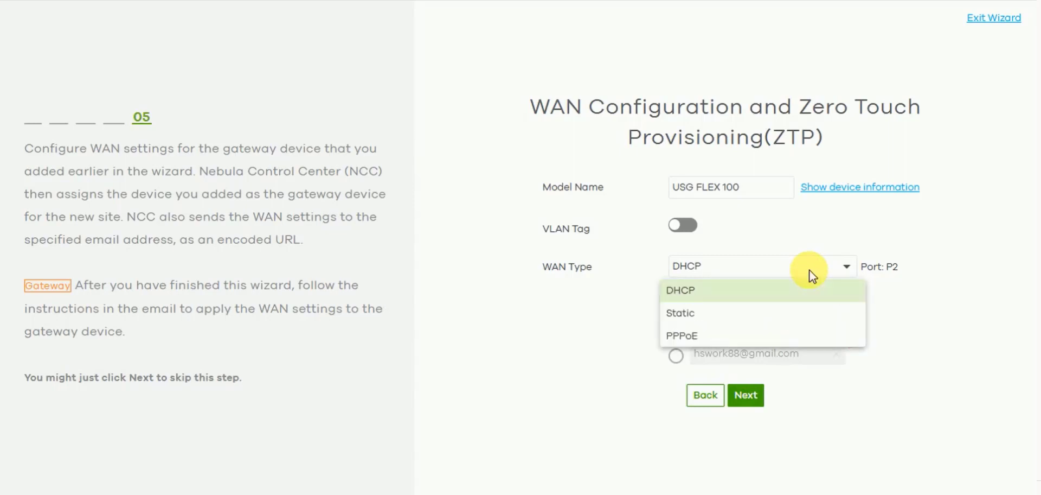
mouse_move(807, 284)
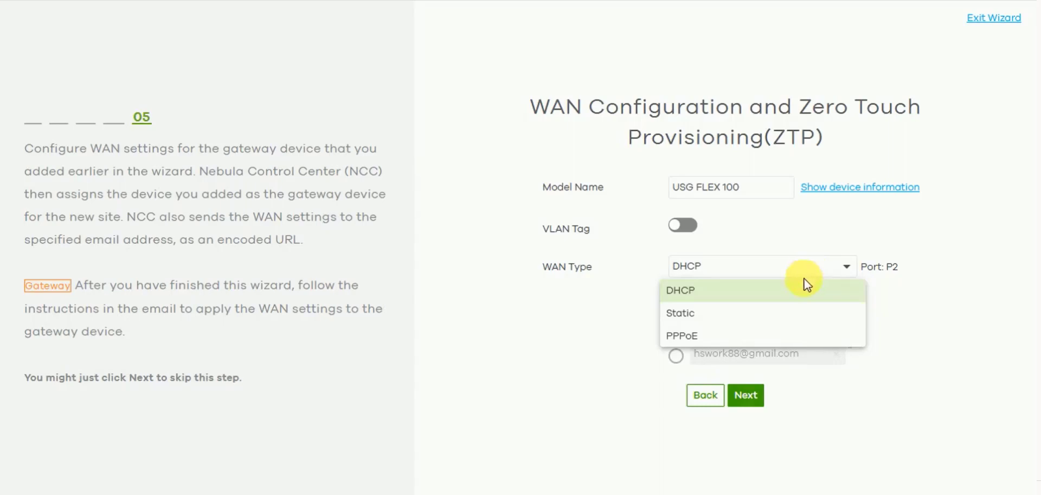
left_click(681, 312)
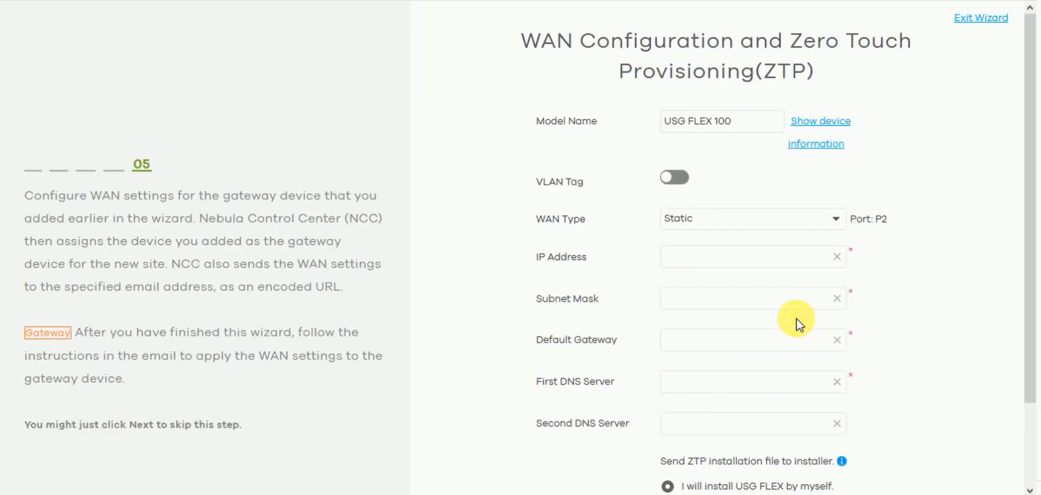
left_click(753, 218)
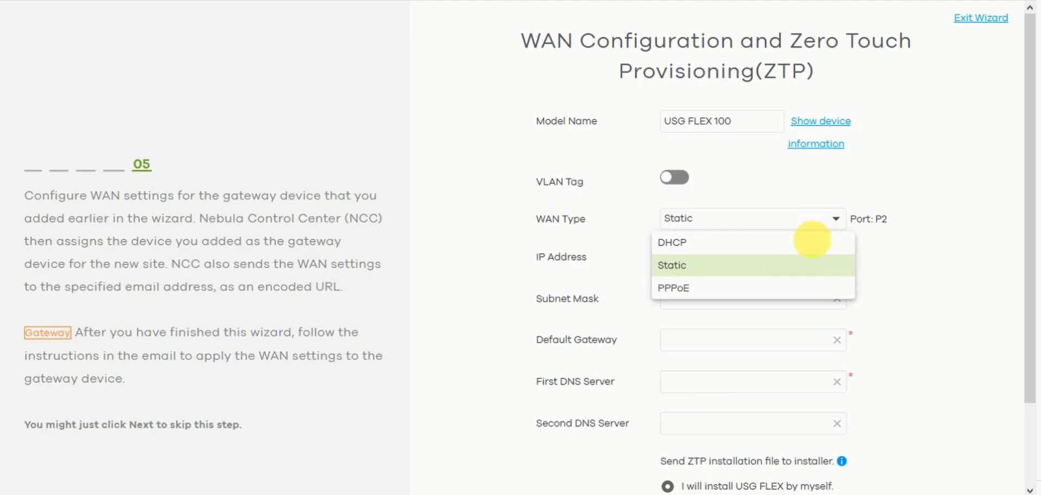
left_click(673, 288)
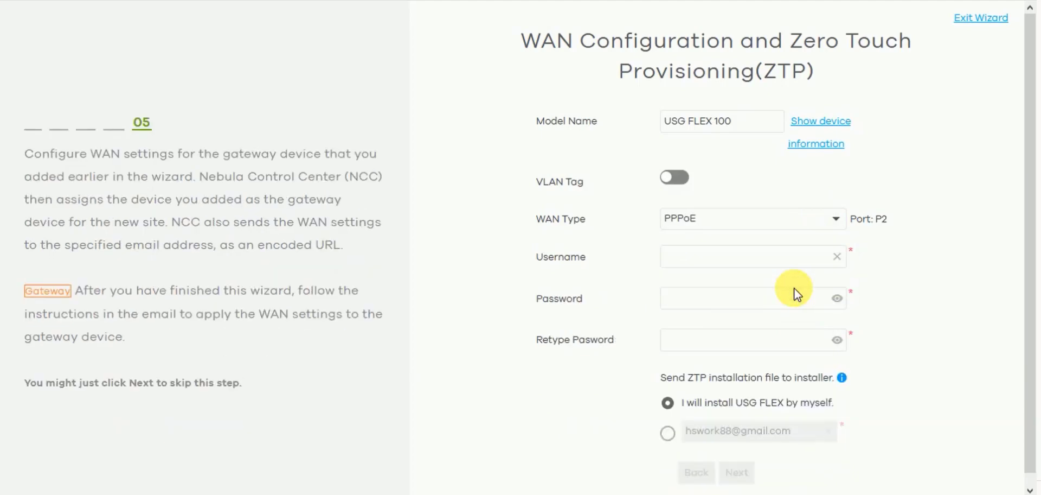
mouse_move(823, 226)
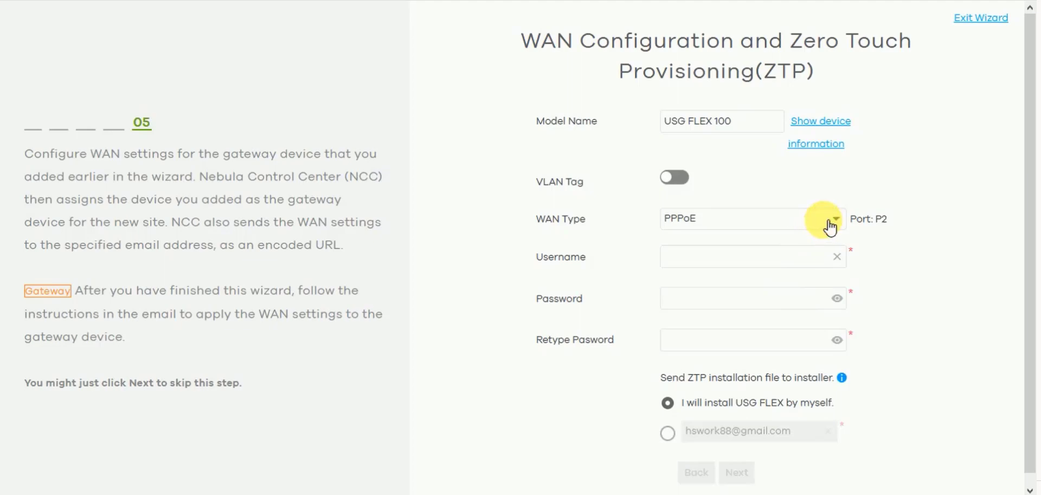
left_click(835, 218)
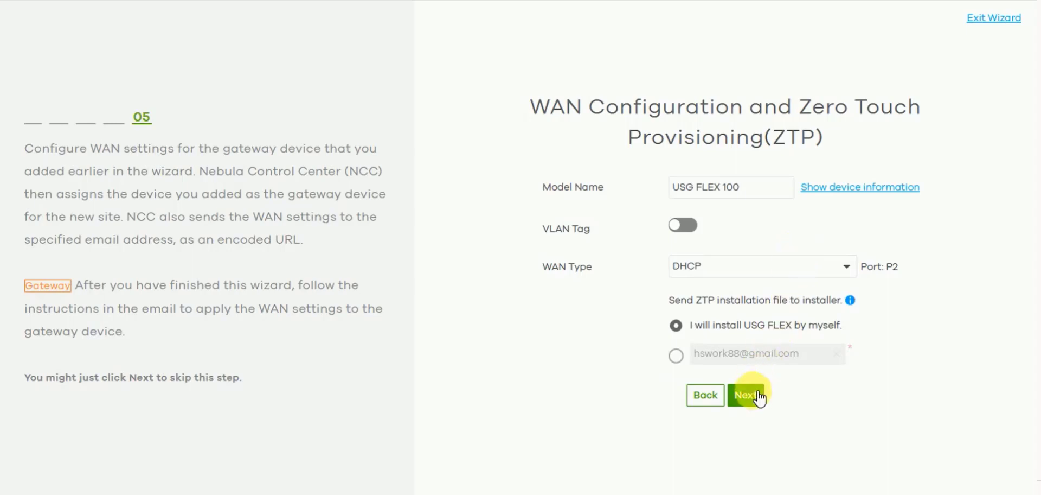
left_click(743, 395)
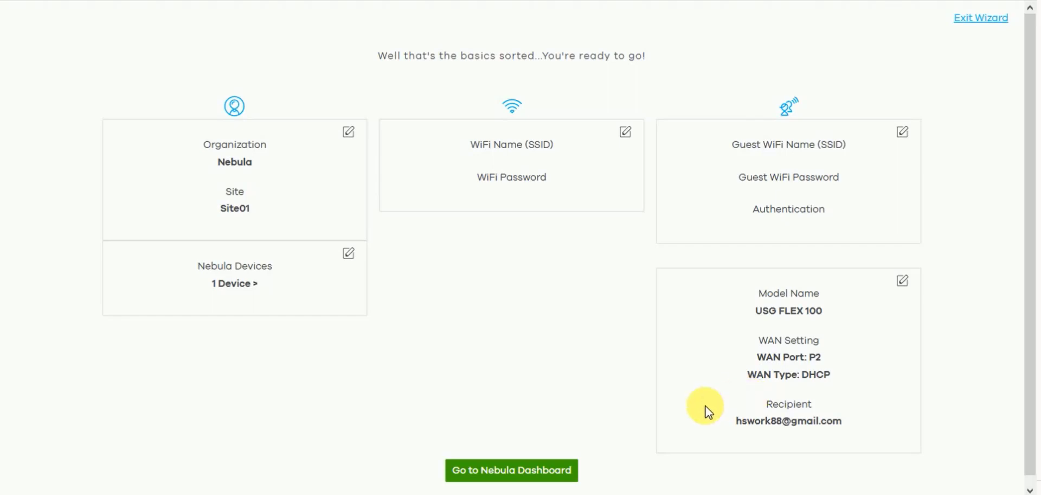
mouse_move(549, 469)
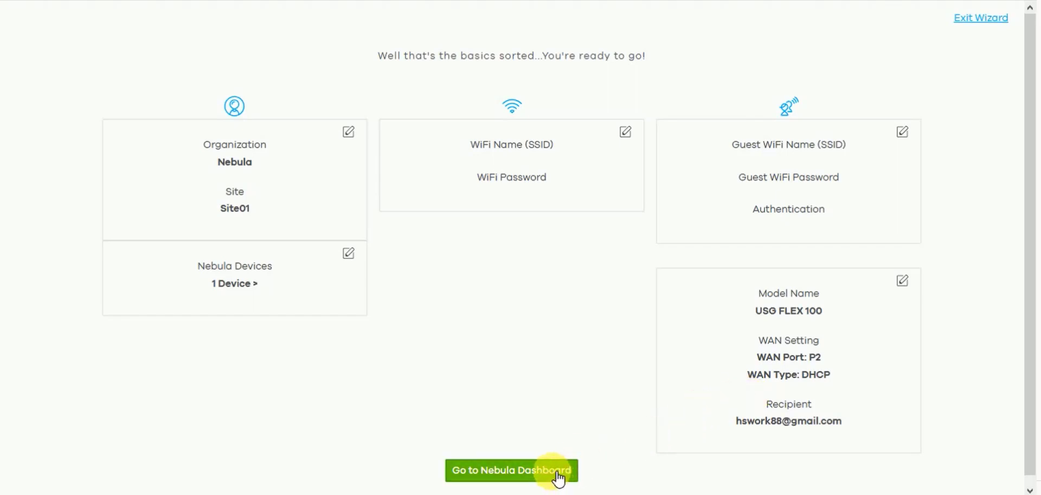
- Leave the summary for the Nebula dashboard, accepting the one-month trial activation
left_click(513, 469)
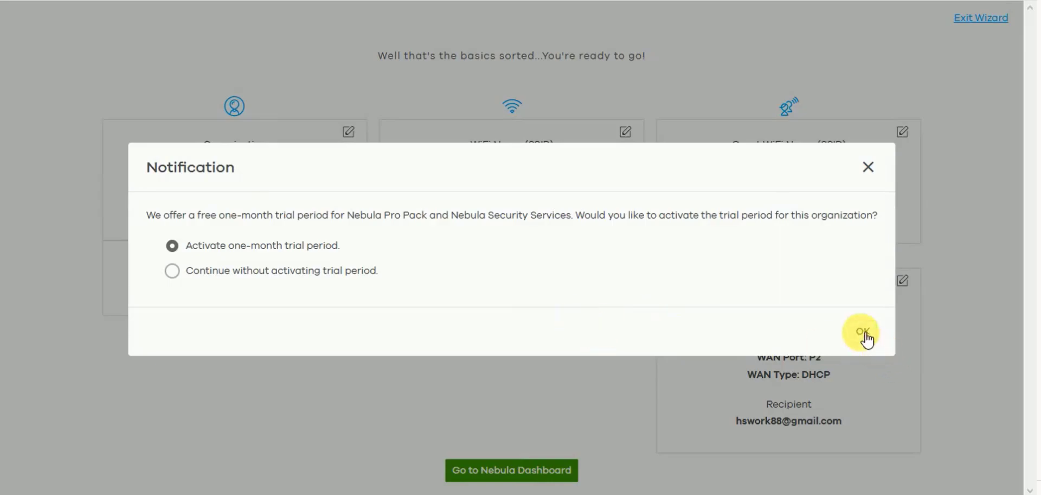
left_click(862, 331)
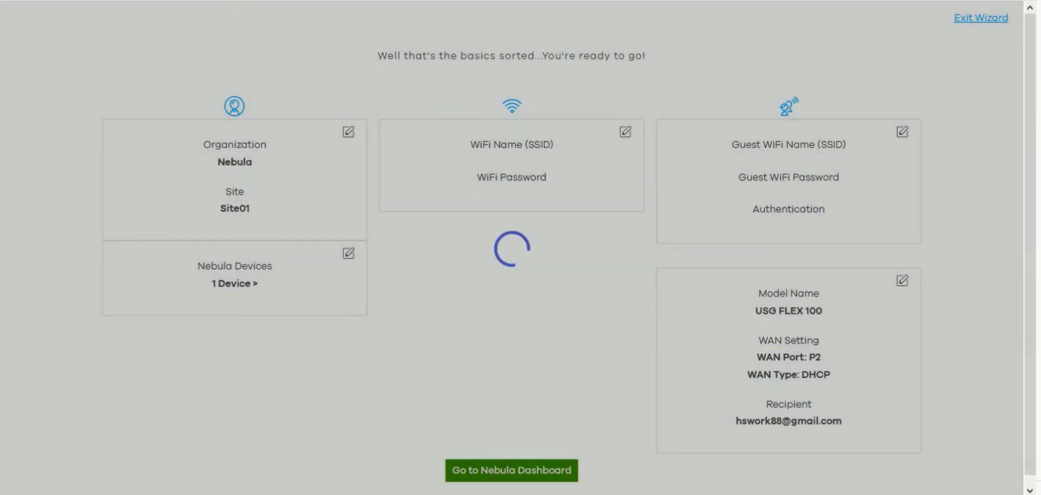
left_click(512, 485)
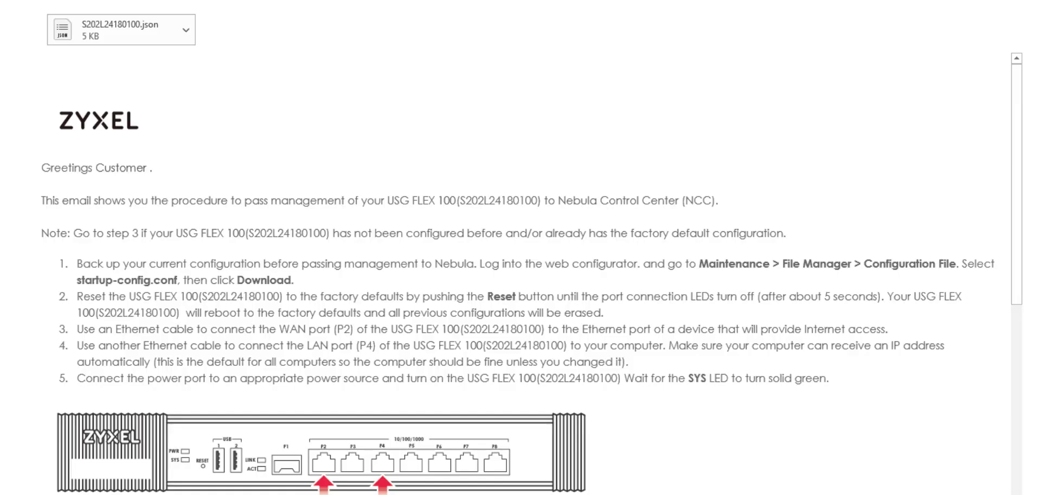
scroll("down", 3)
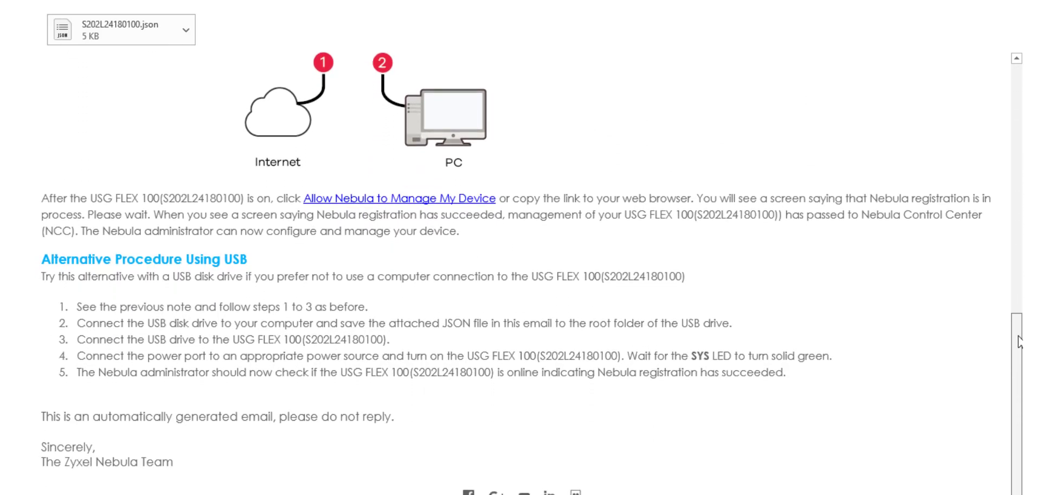
scroll("down", 3)
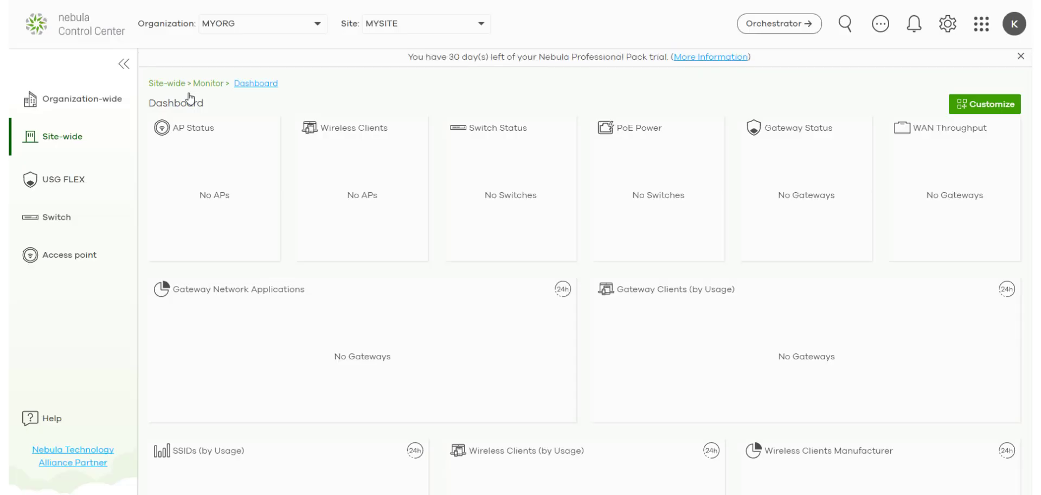
mouse_move(66, 182)
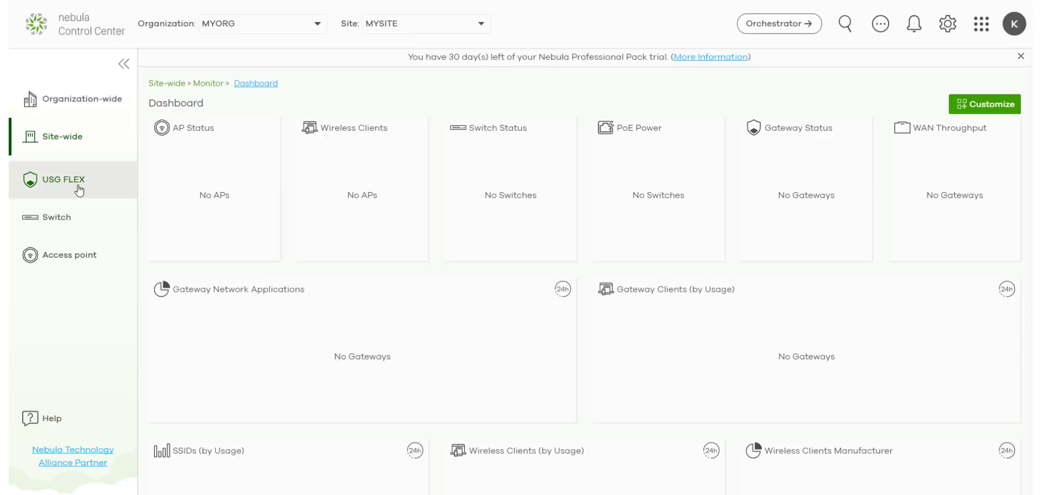
- Review the USG FLEX port group settings, then show its interface list with wan1, lan1 and lan2
left_click(62, 179)
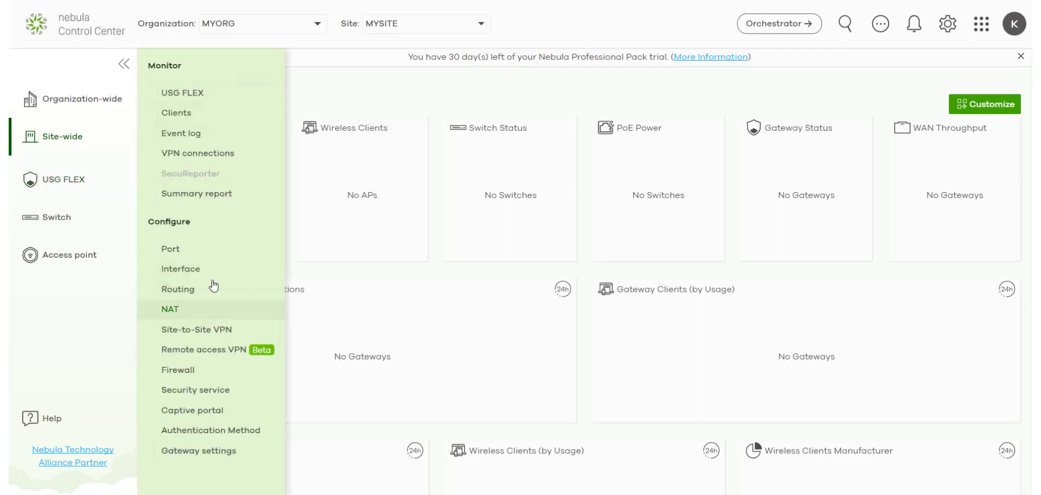
left_click(170, 248)
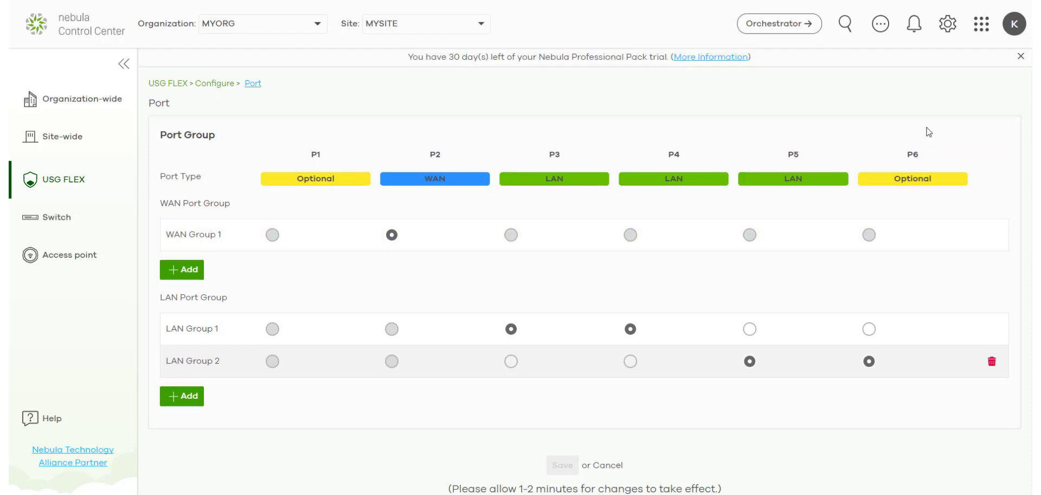
mouse_move(243, 343)
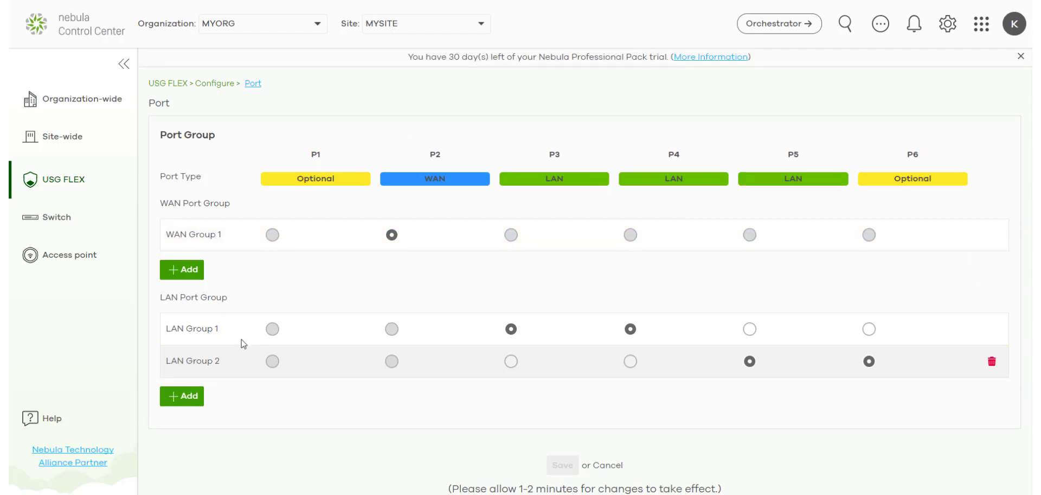
left_click(64, 179)
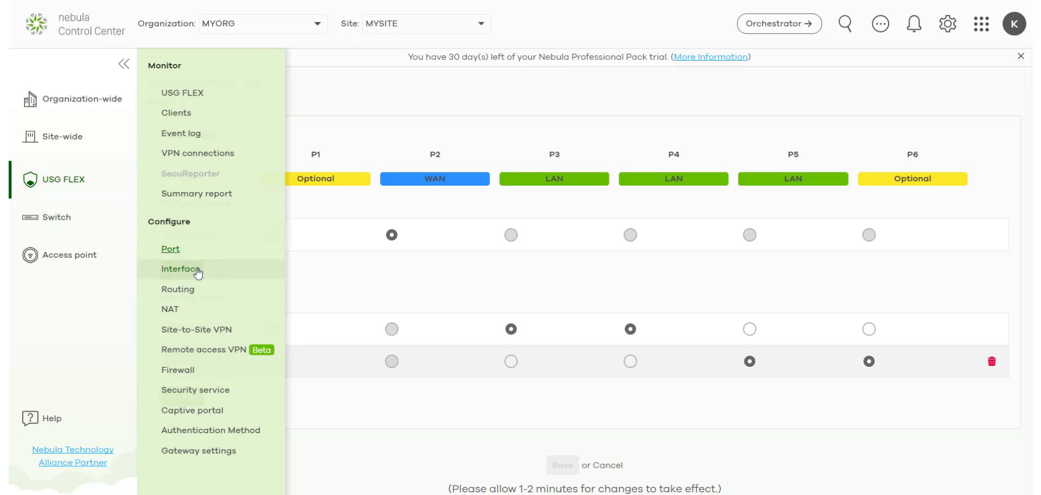
left_click(183, 268)
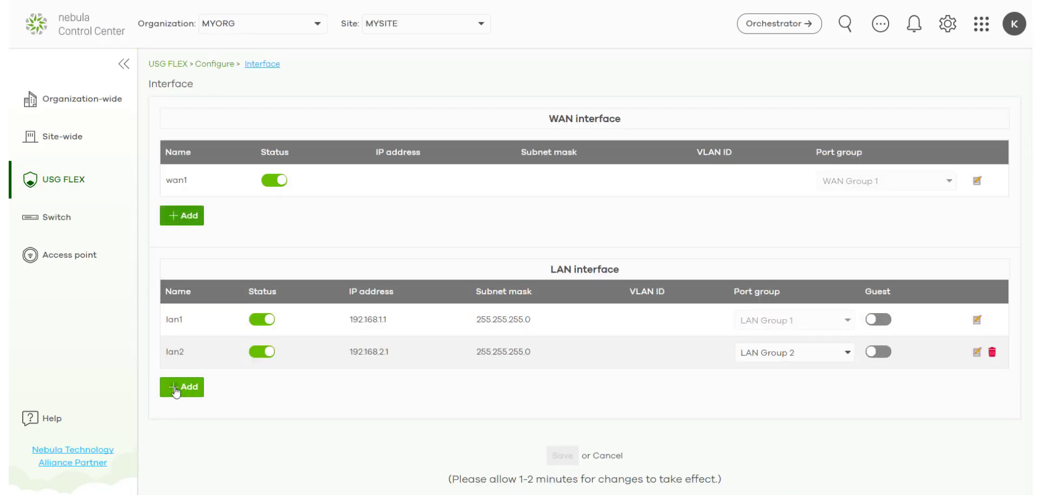
- Add a LAN interface with mask 255.255.255.0 and a DHCP server pool starting at 192.168.10.10
left_click(181, 386)
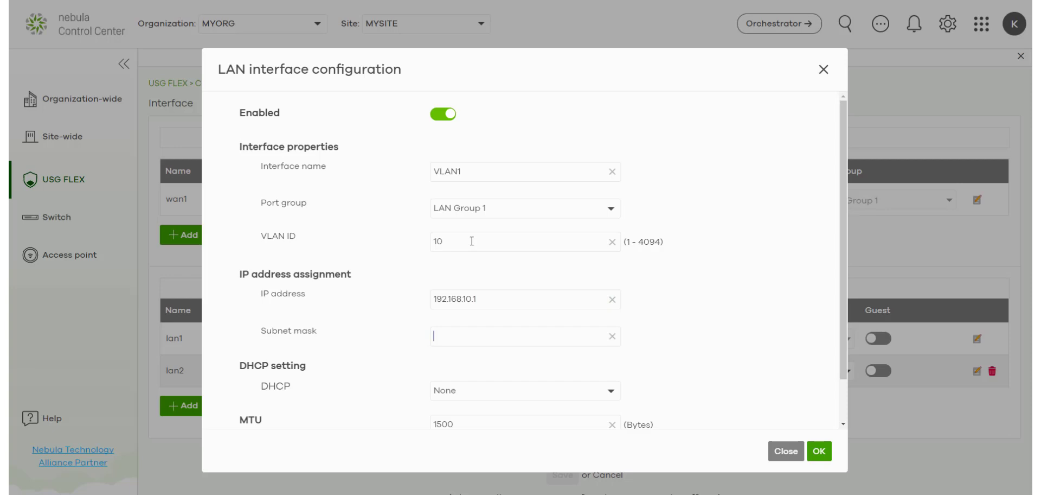
type("255.255.255.0")
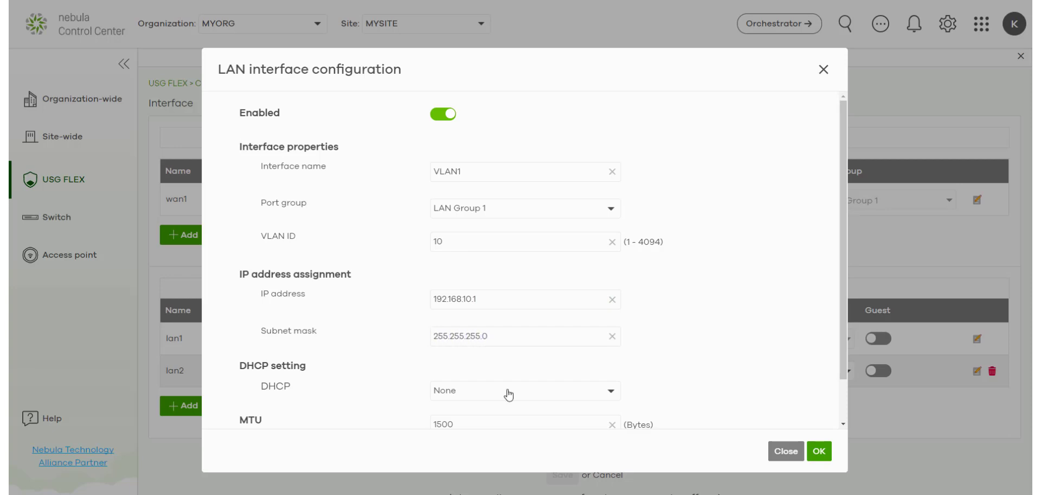
left_click(525, 390)
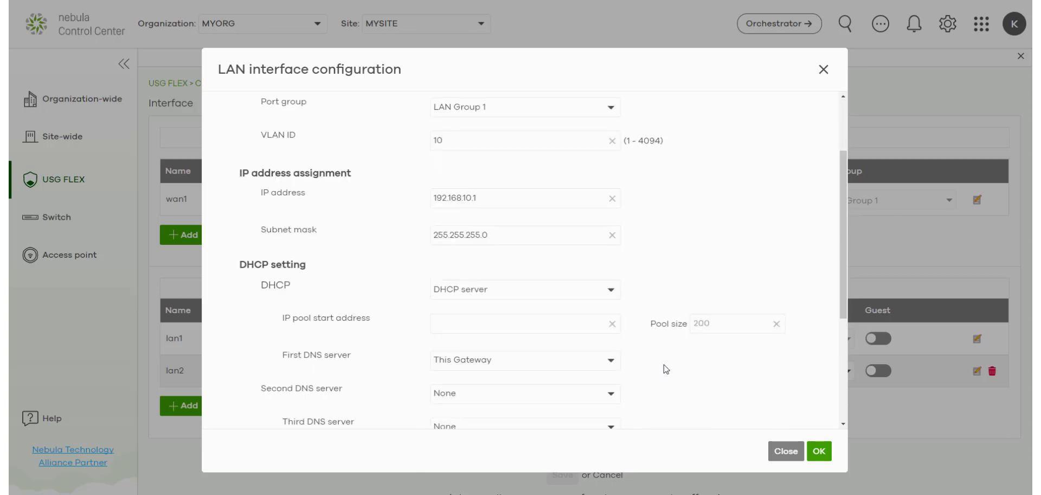
type("192.1")
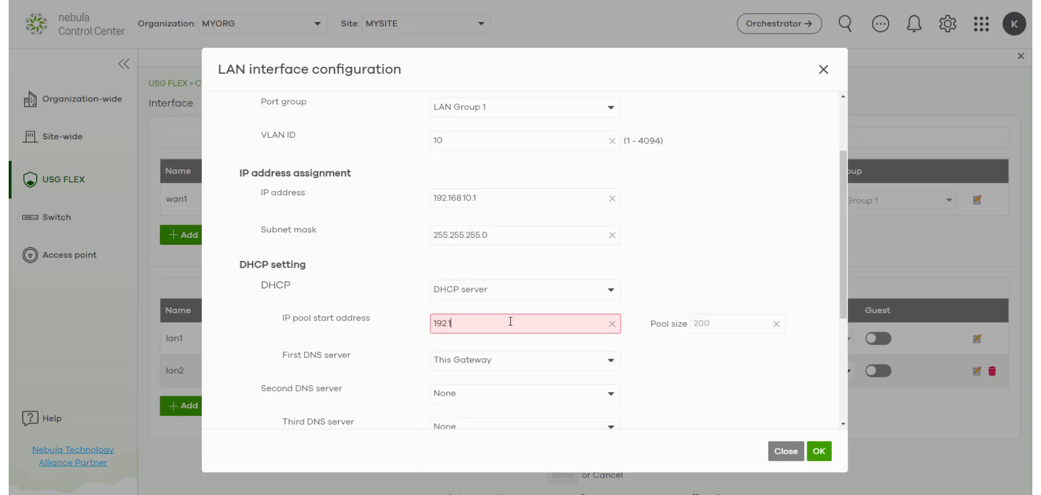
type("68.10.")
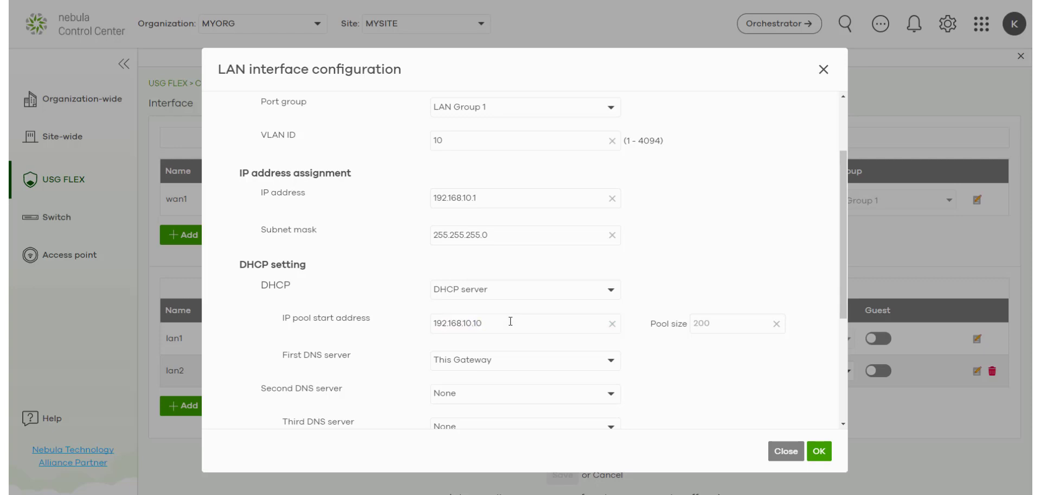
type("100")
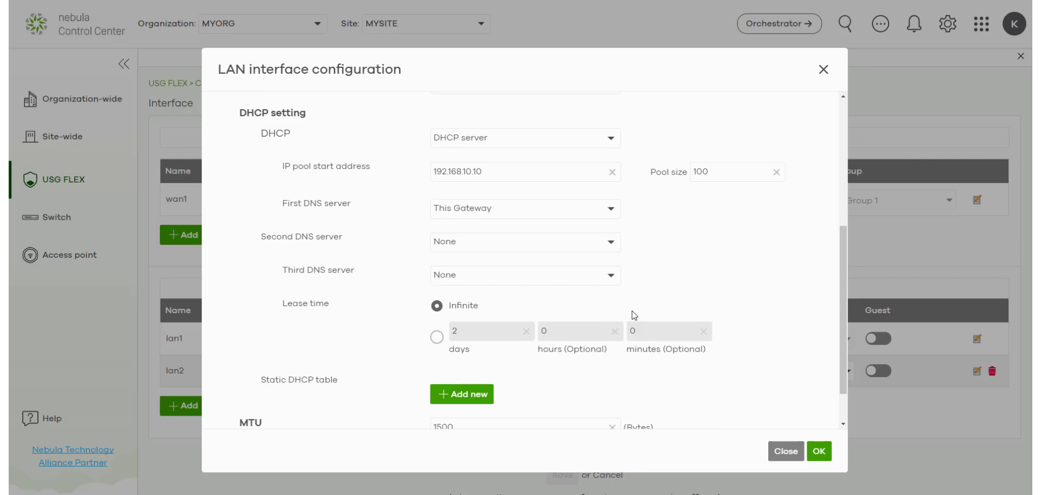
- Set a fixed 2-day lease time and show the advanced DHCP options
left_click(436, 336)
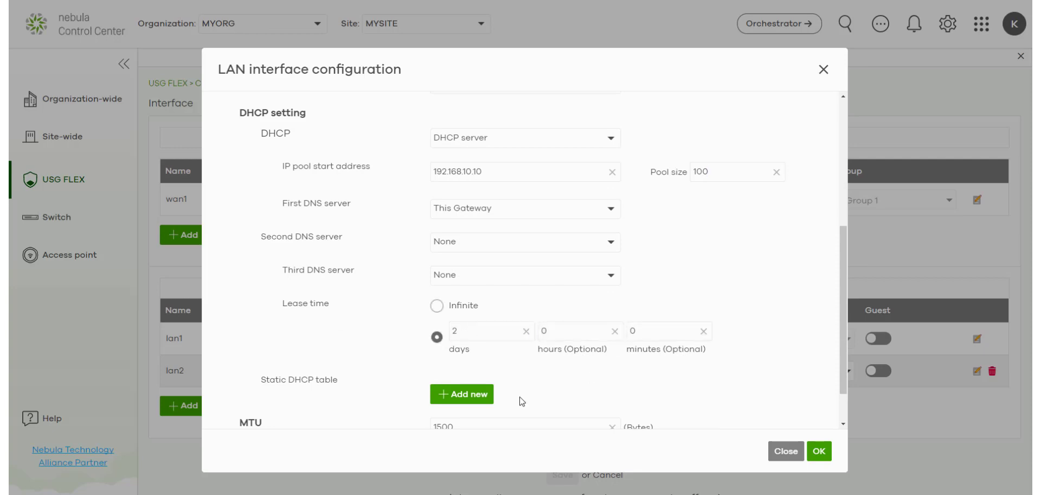
scroll("down", 3)
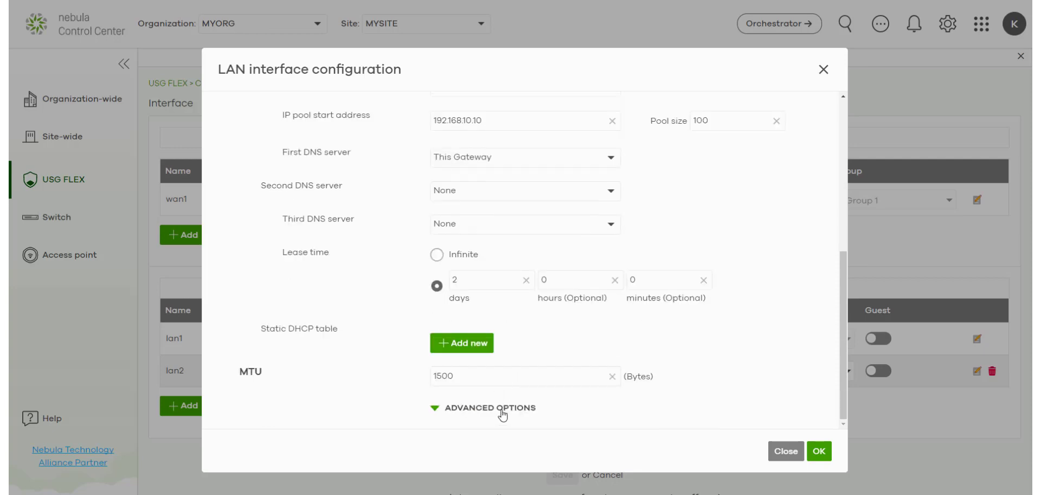
left_click(488, 408)
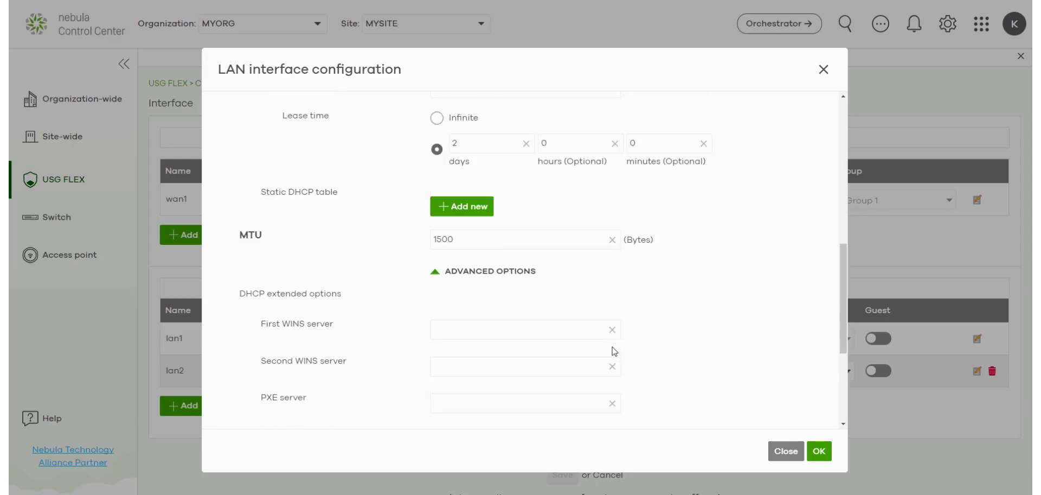
left_click(785, 450)
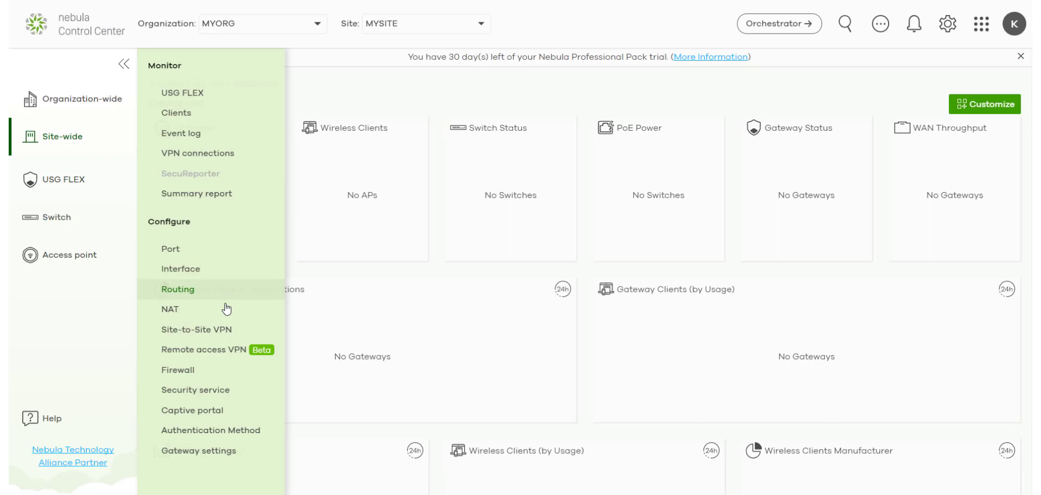
mouse_move(214, 285)
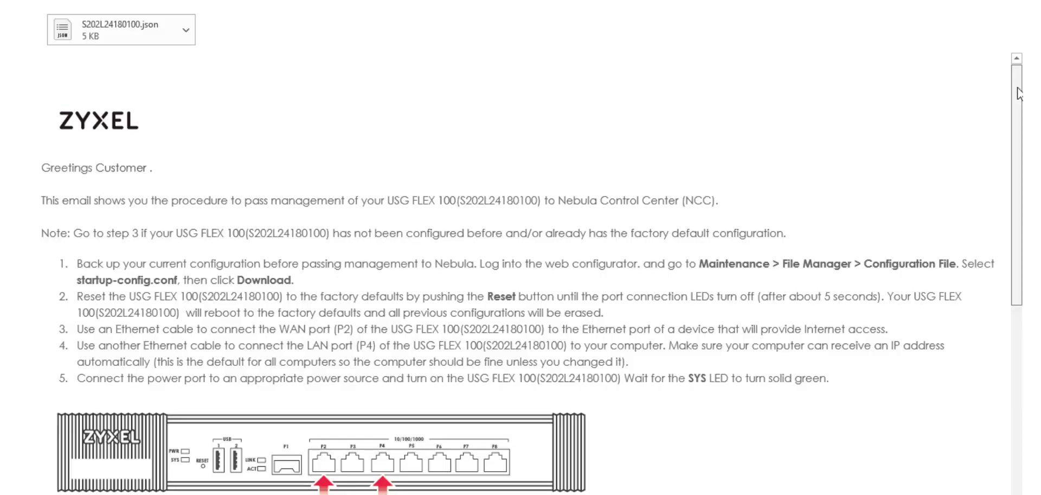
scroll("down", 3)
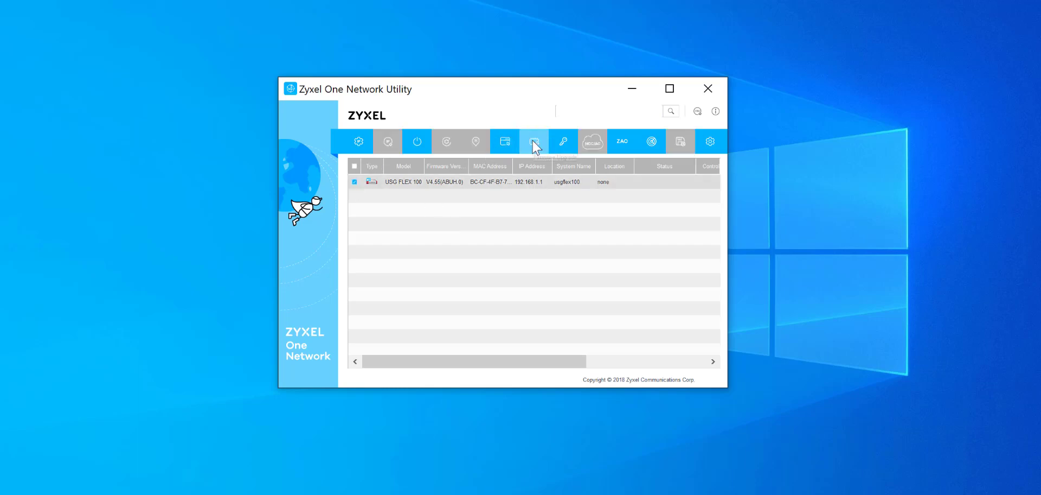
mouse_move(535, 144)
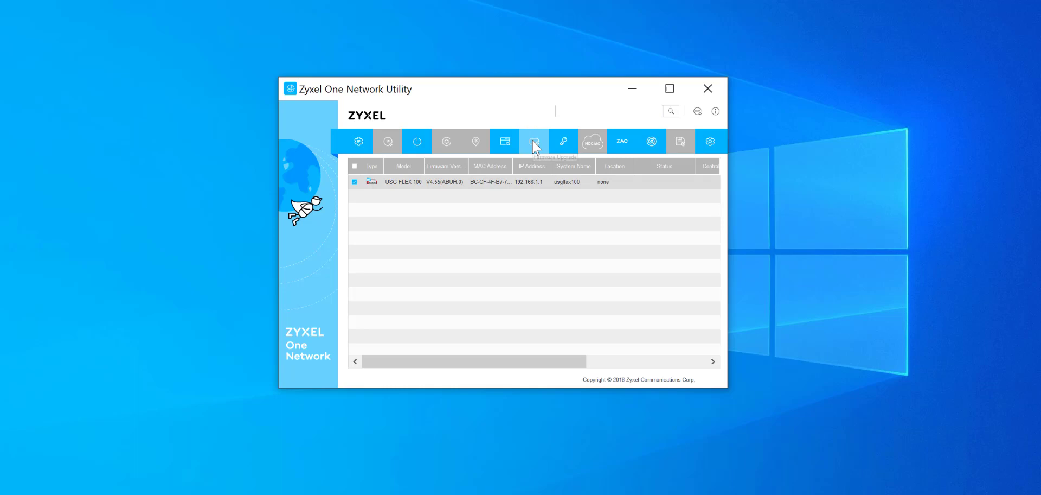
- Start a firmware upgrade for the checked USG FLEX 100 in ZON
left_click(533, 141)
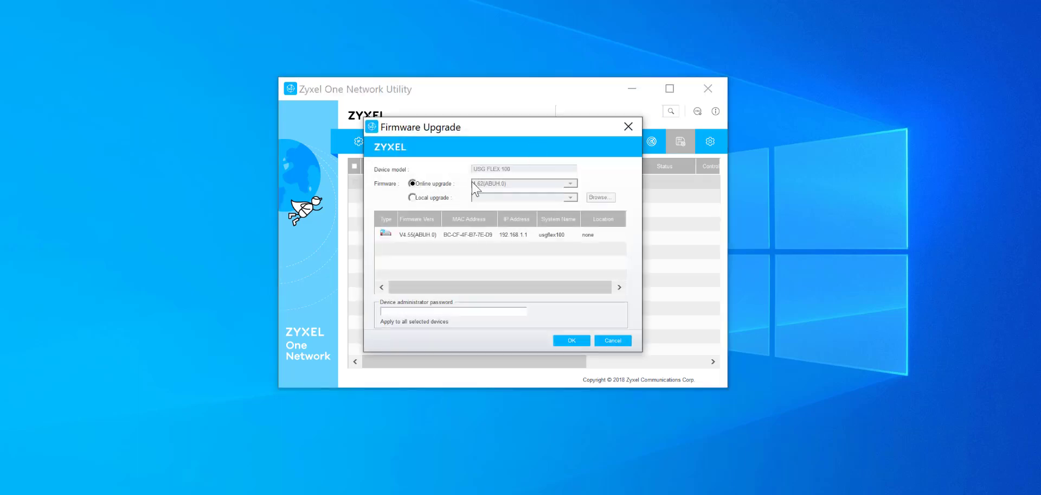
mouse_move(462, 198)
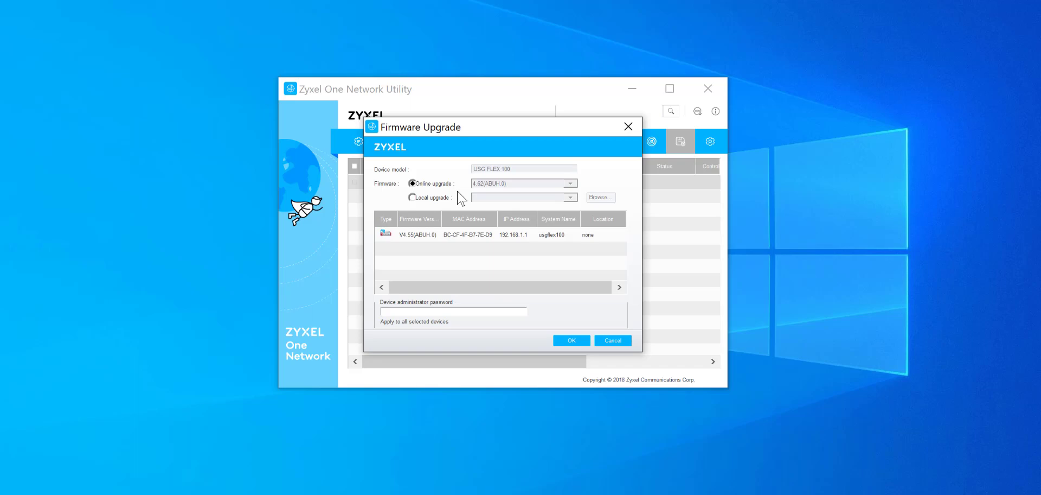
mouse_move(455, 202)
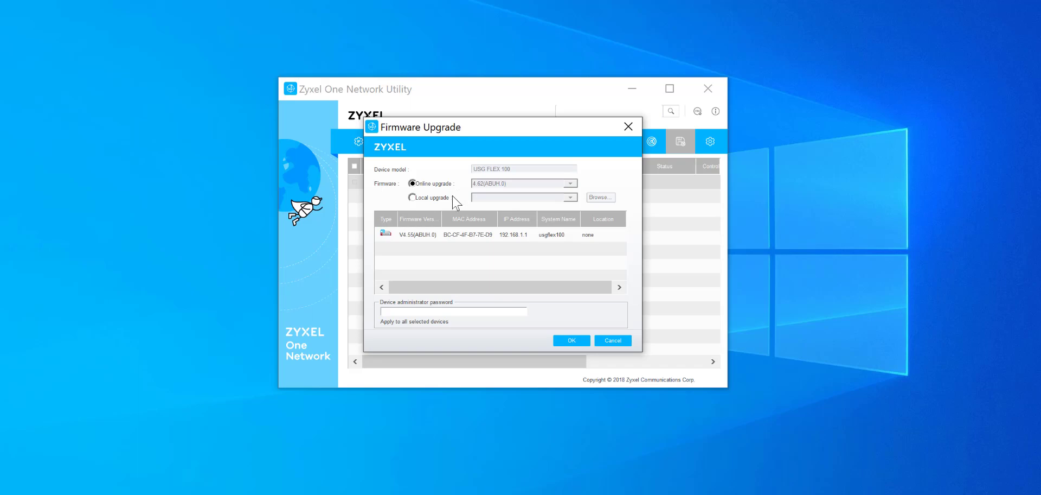
- Upgrade from local firmware 500ABUH0b7.bin with the admin password, acknowledging the firewall trust warning
left_click(412, 197)
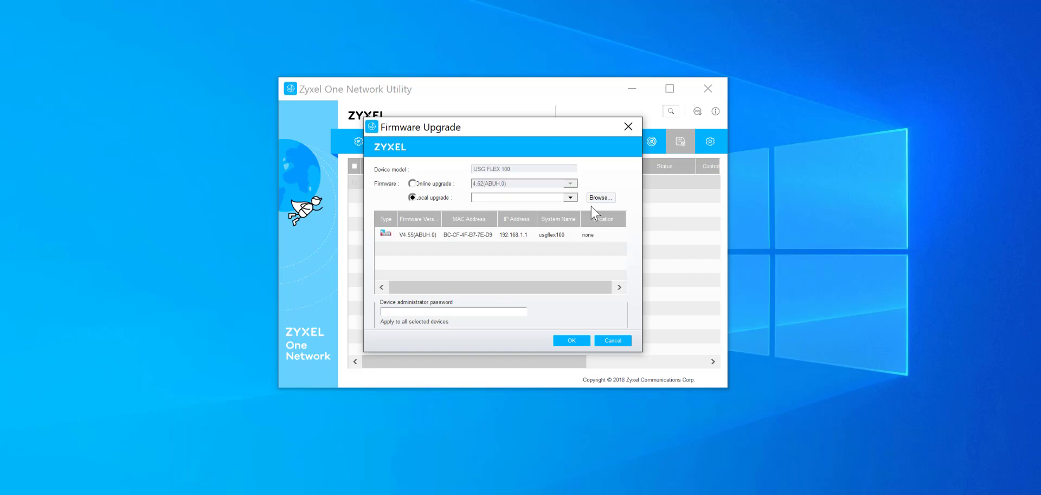
left_click(601, 197)
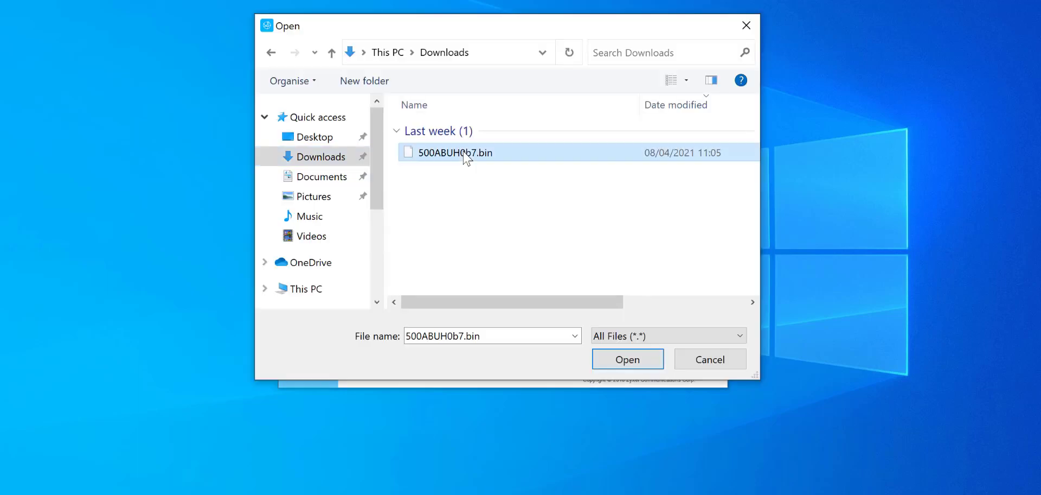
left_click(627, 358)
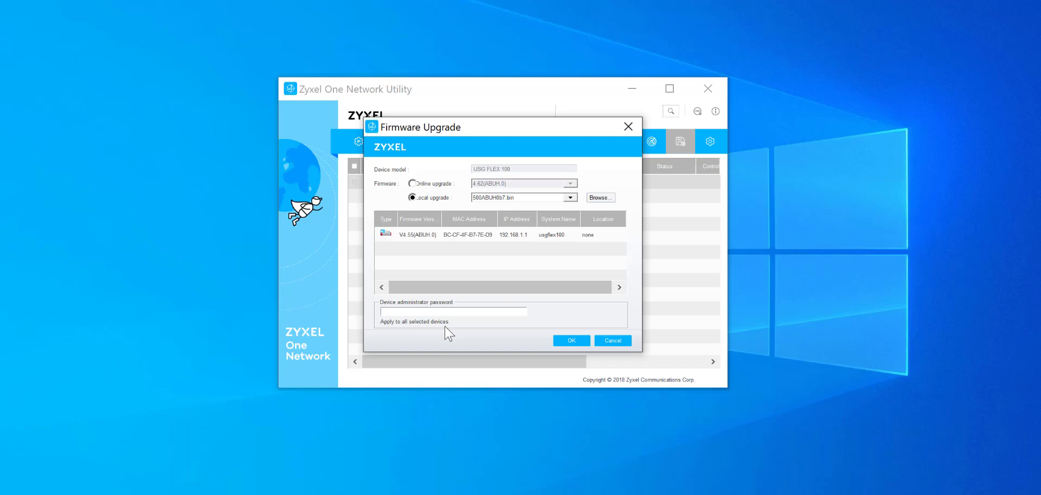
left_click(453, 310)
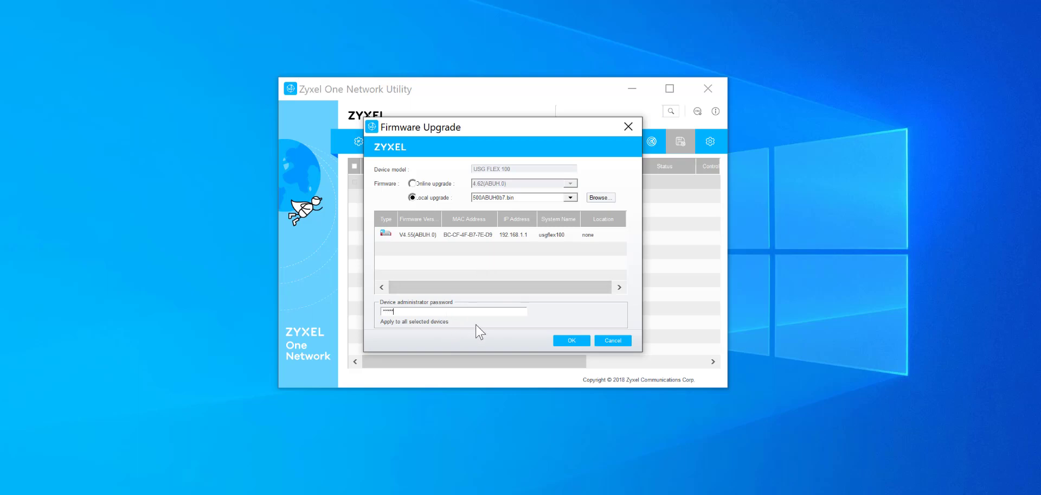
left_click(571, 339)
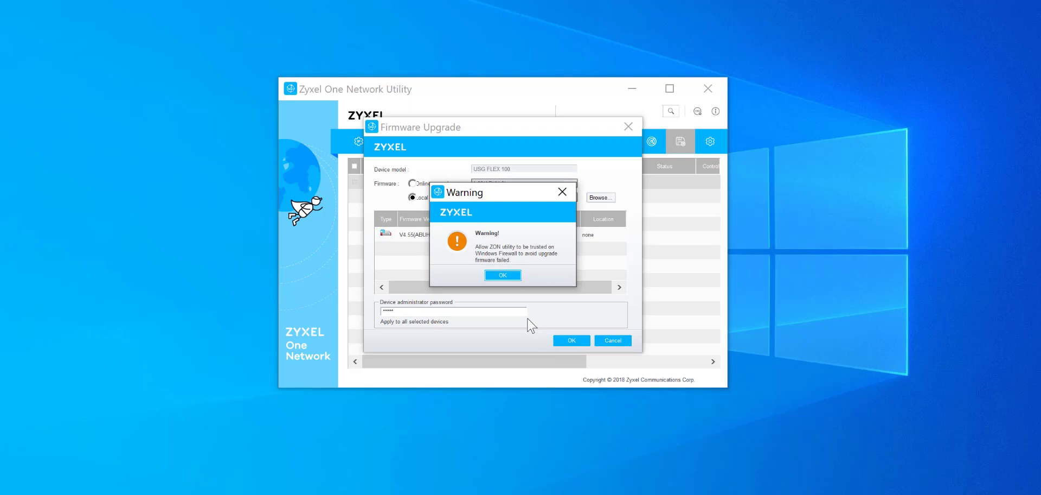
left_click(504, 274)
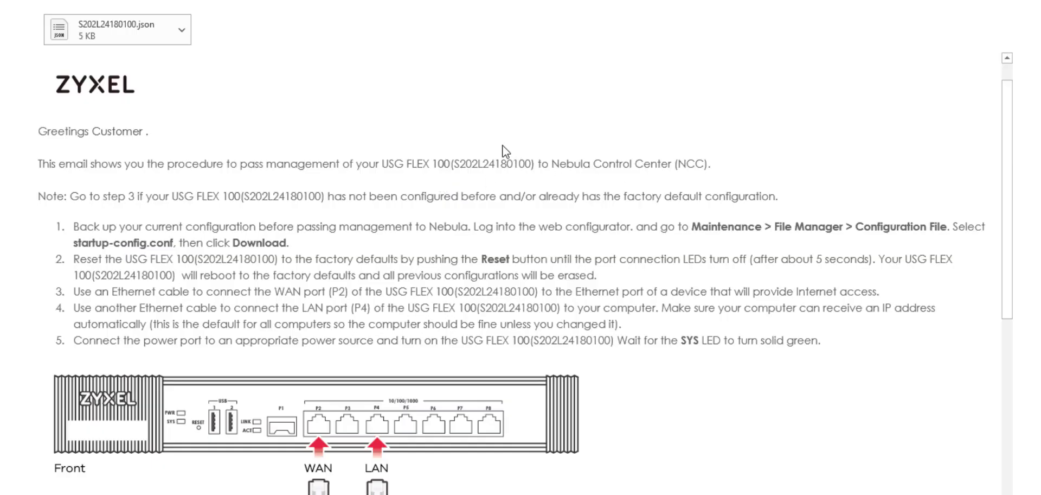
- Follow the 'Allow Nebula to Manage My Device' link near the bottom of the registration email
scroll("down", 3)
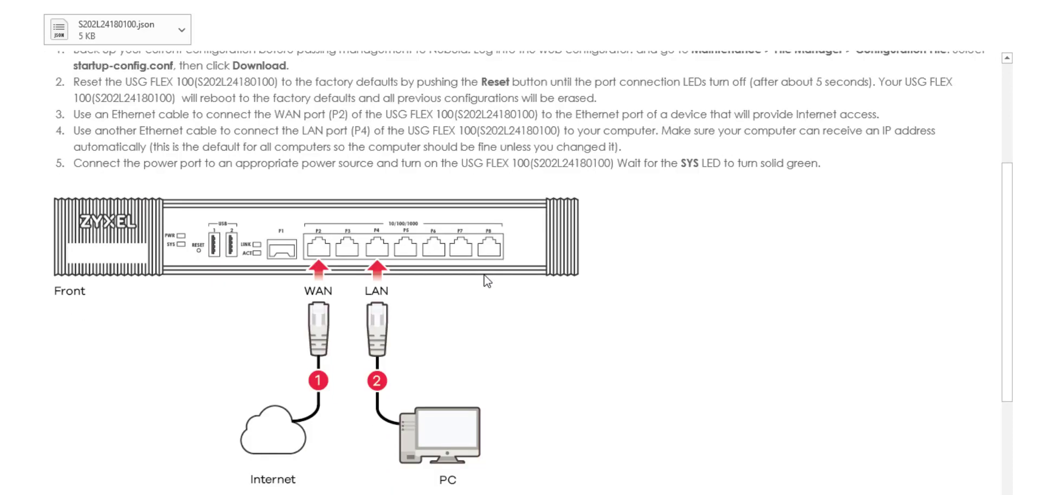
scroll("down", 3)
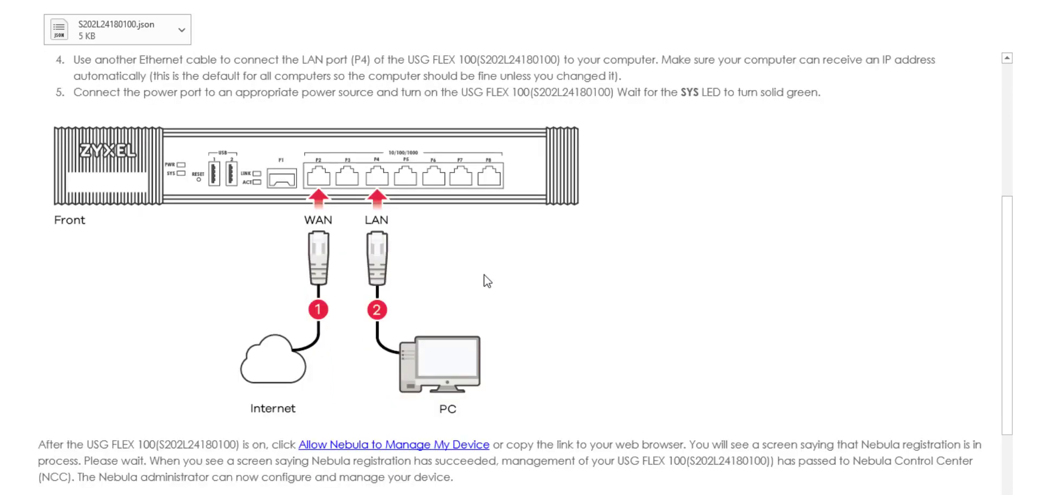
scroll("down", 3)
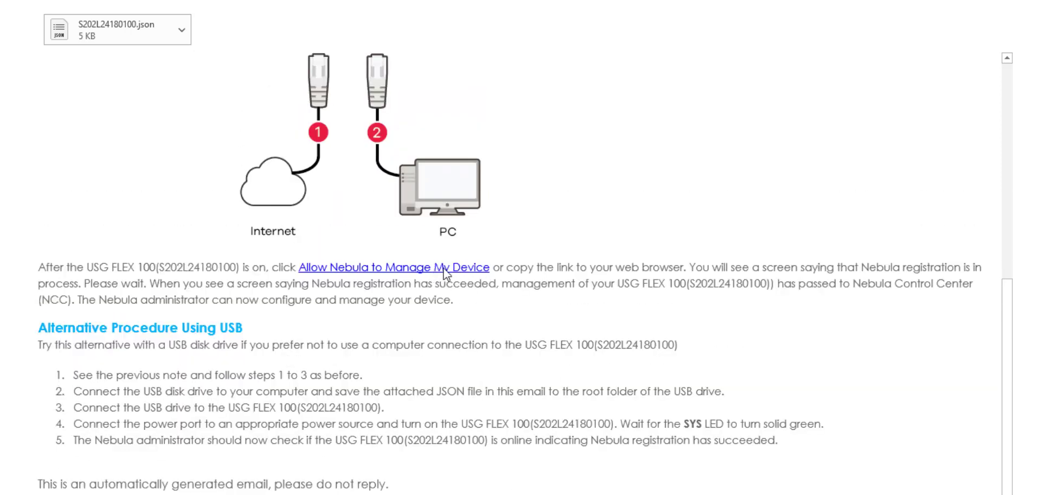
left_click(397, 266)
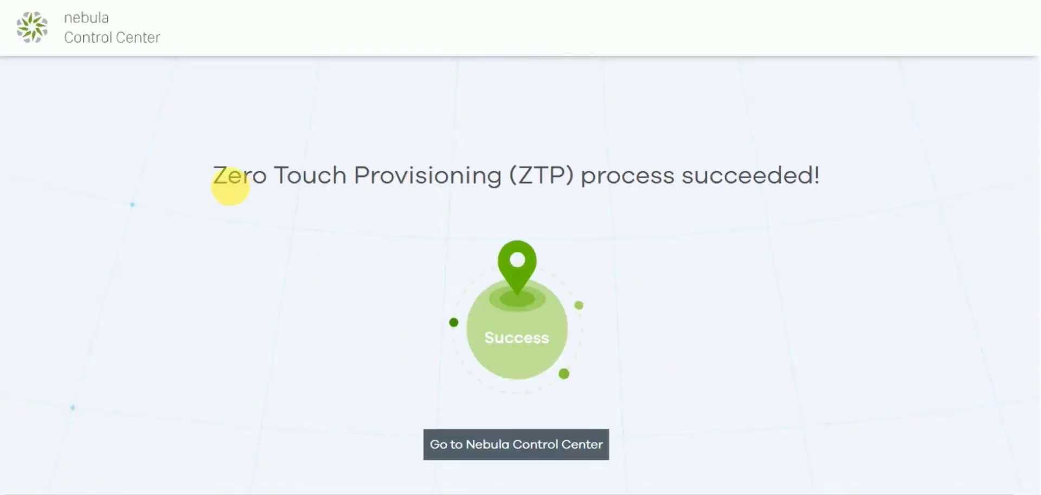
mouse_move(512, 469)
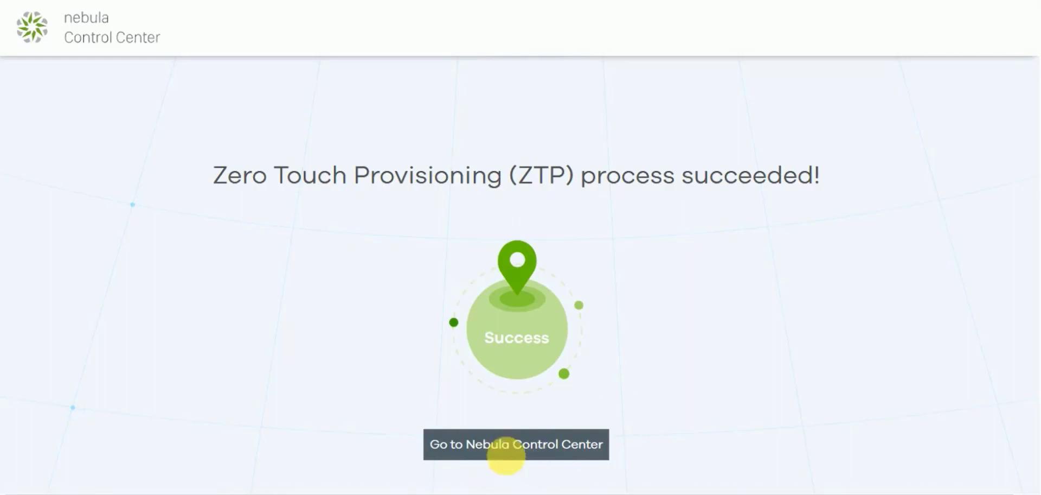
- Continue from the ZTP success page into Nebula Control Center
left_click(516, 444)
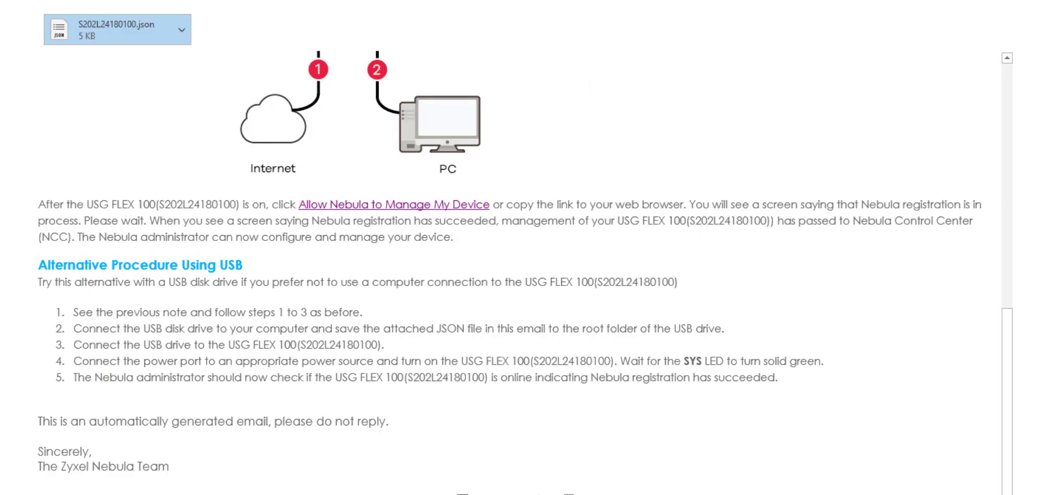
mouse_move(157, 54)
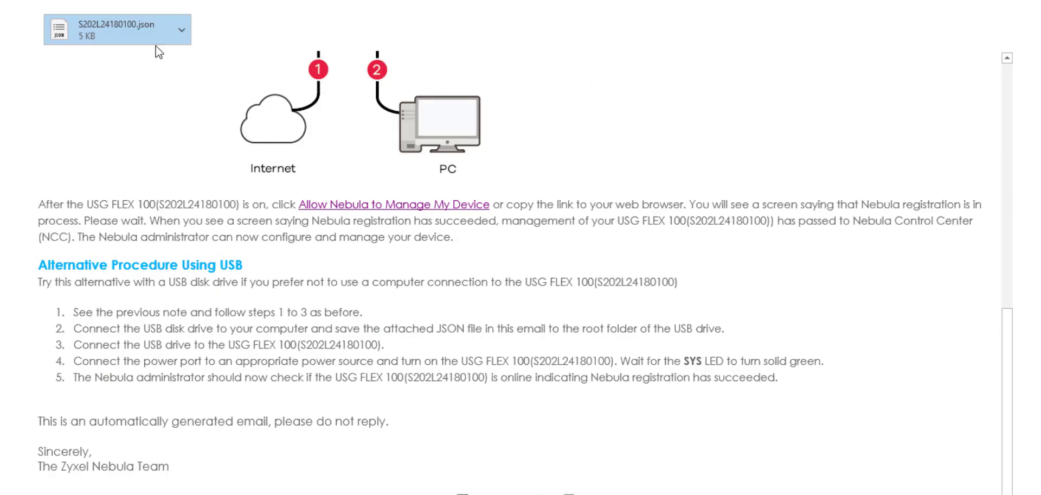
- Save the S202L24180100.json attachment via its Save As action for the USB alternative procedure
left_click(181, 28)
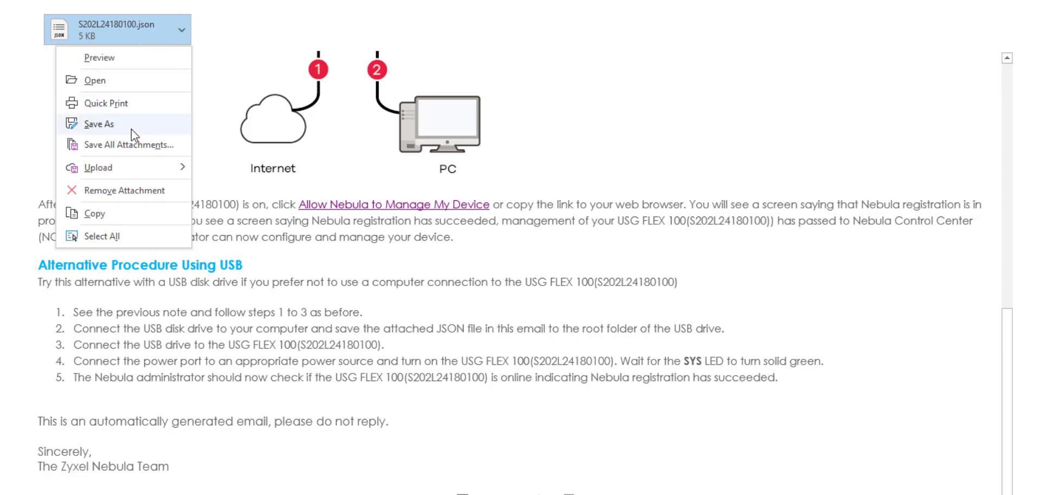
left_click(97, 124)
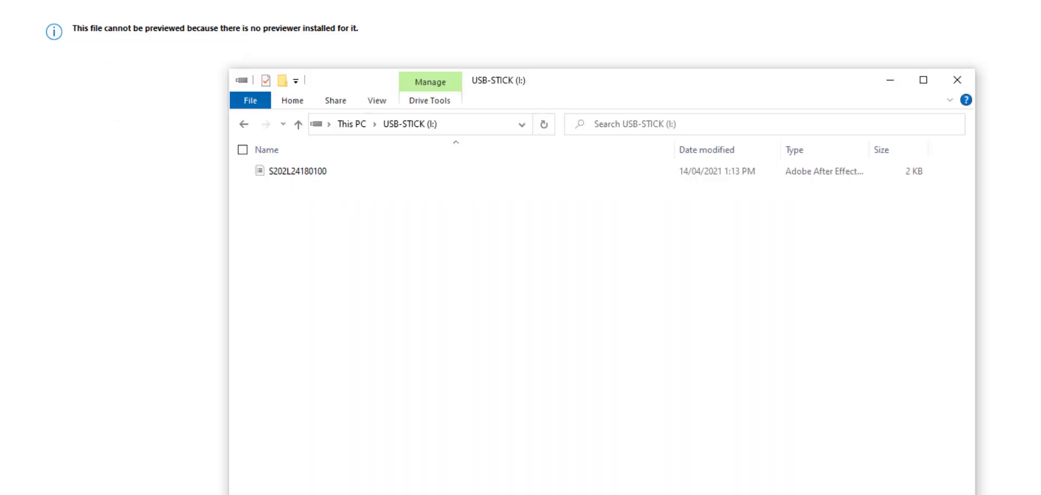
mouse_move(560, 214)
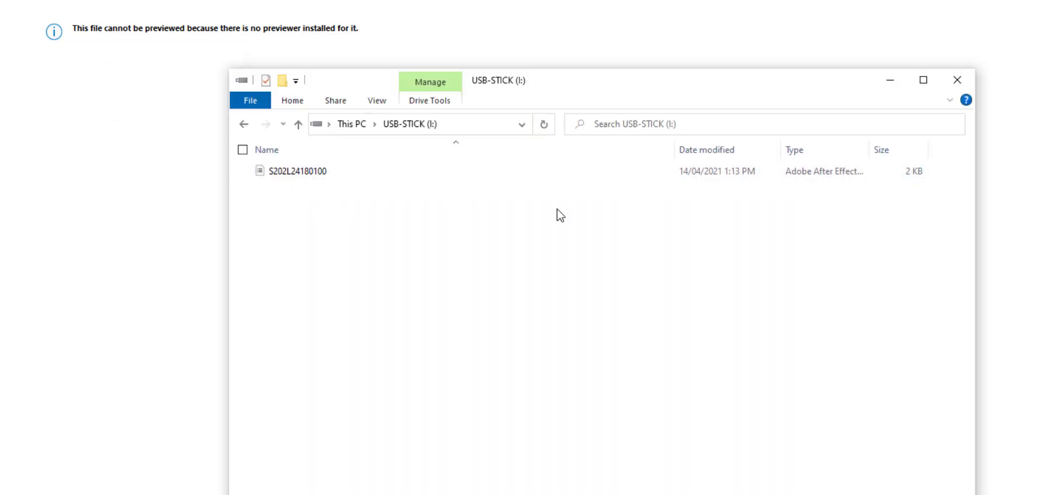
mouse_move(112, 77)
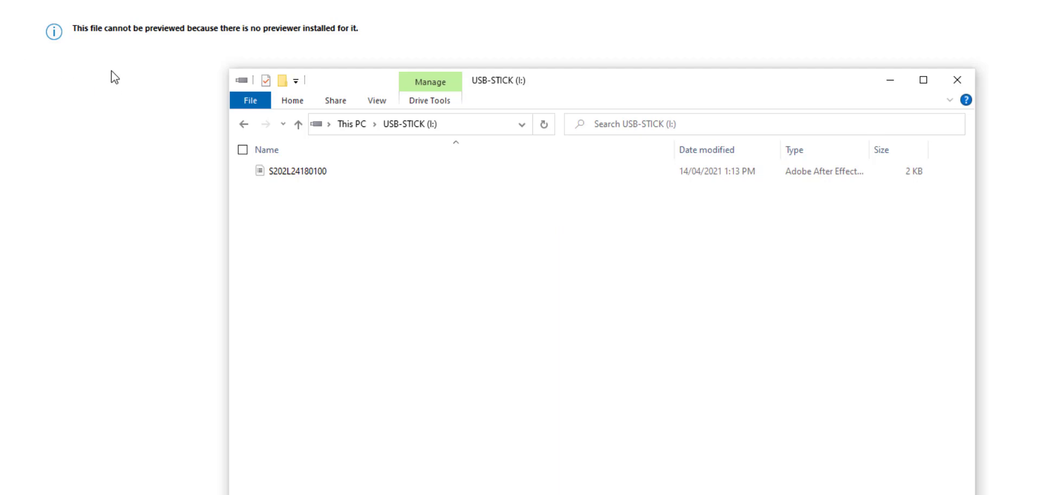